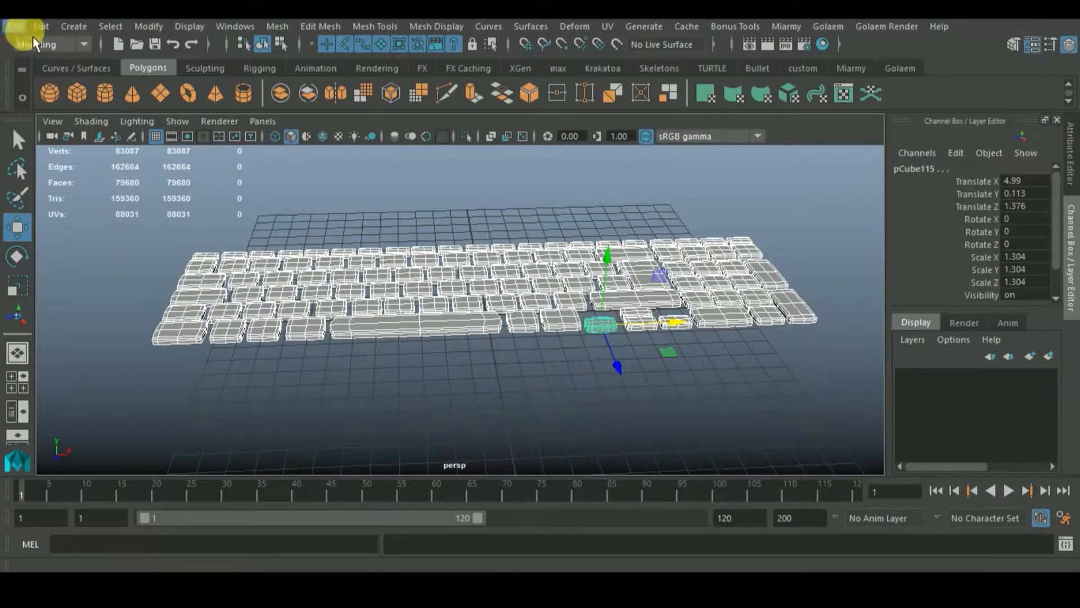
Combine all the separate keyboard key meshes into the single object pCube116.
click(41, 26)
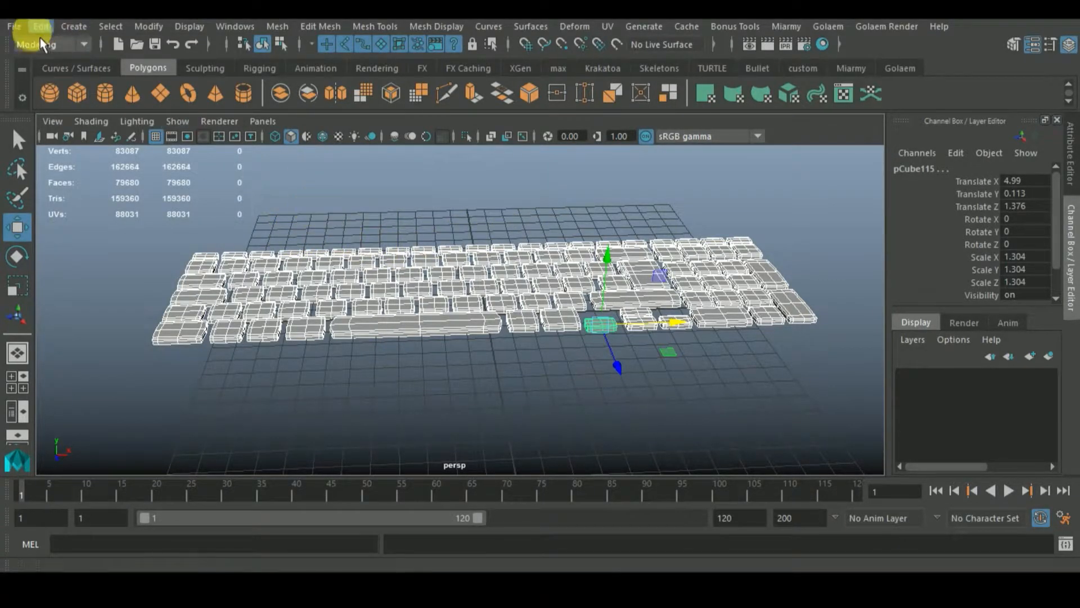
click(73, 26)
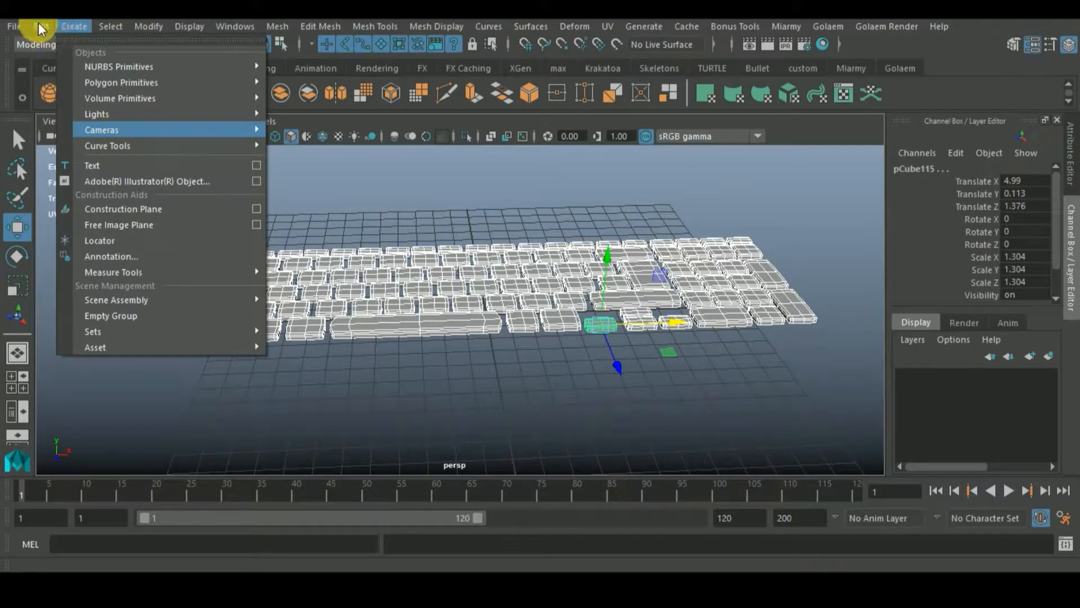
click(40, 26)
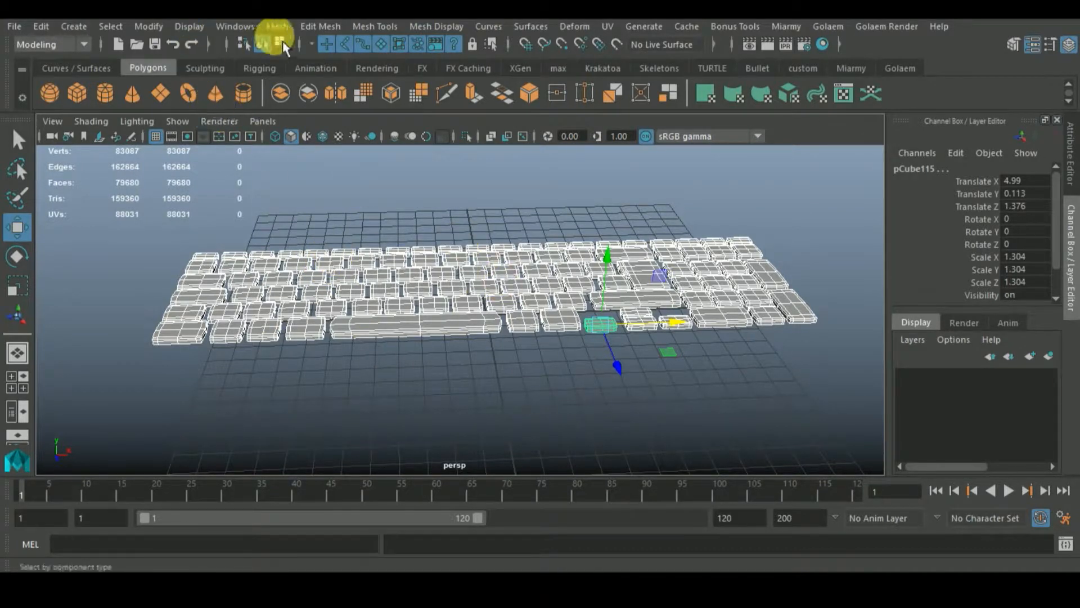
click(276, 25)
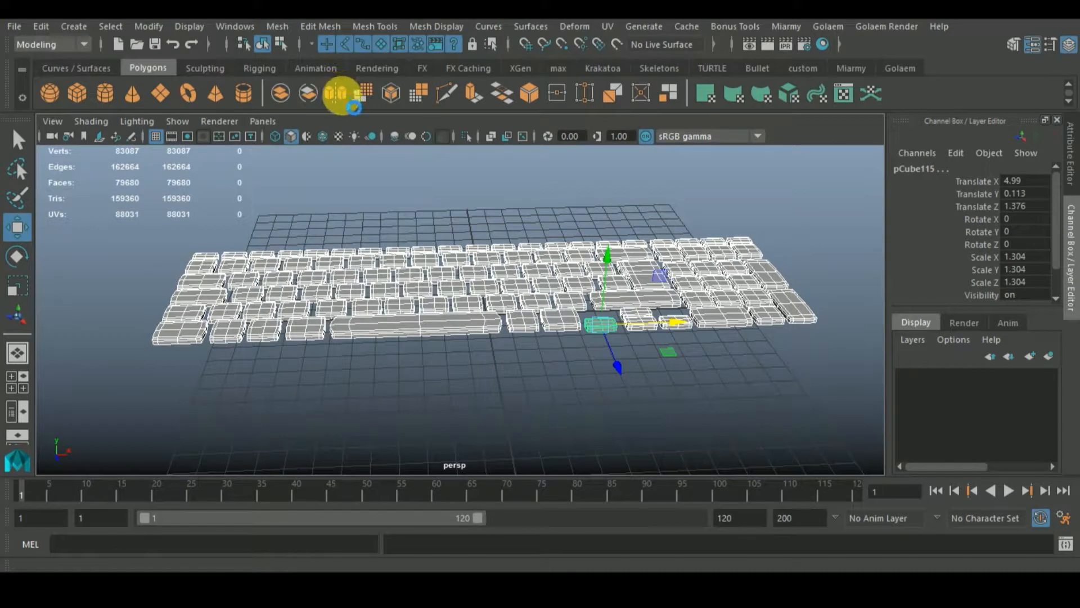
click(337, 94)
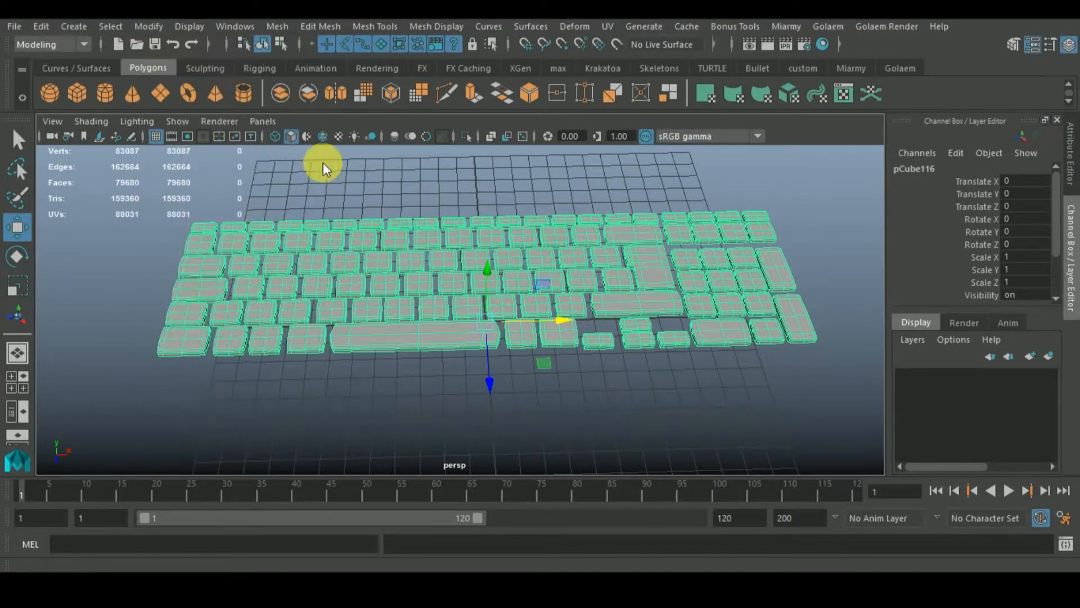
Create display layer1 from the combined keyboard mesh and select it in the Layer Editor.
drag(324, 166, 541, 403)
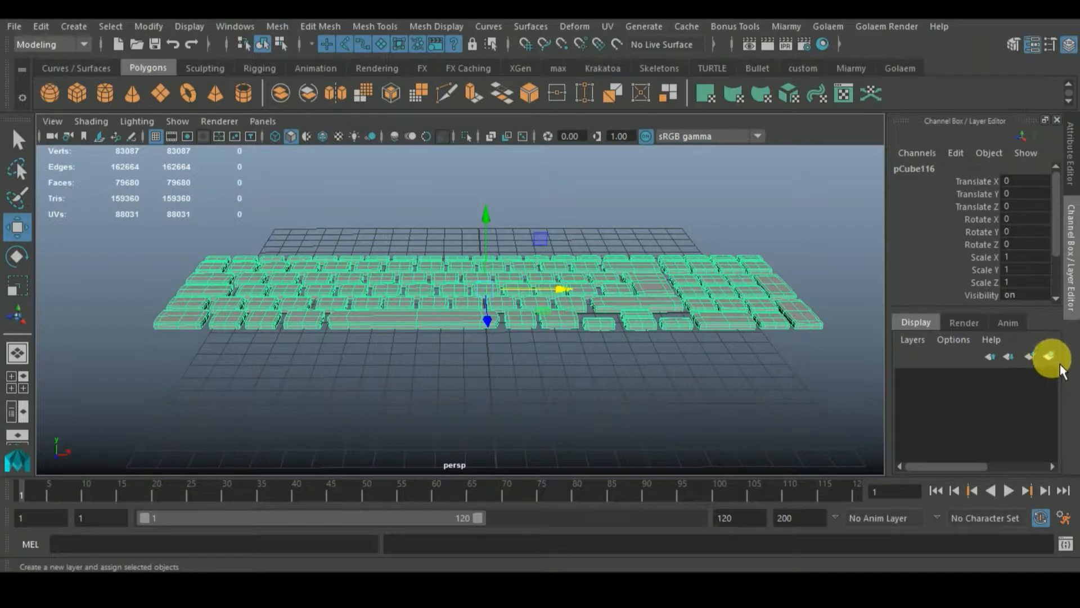
click(1048, 356)
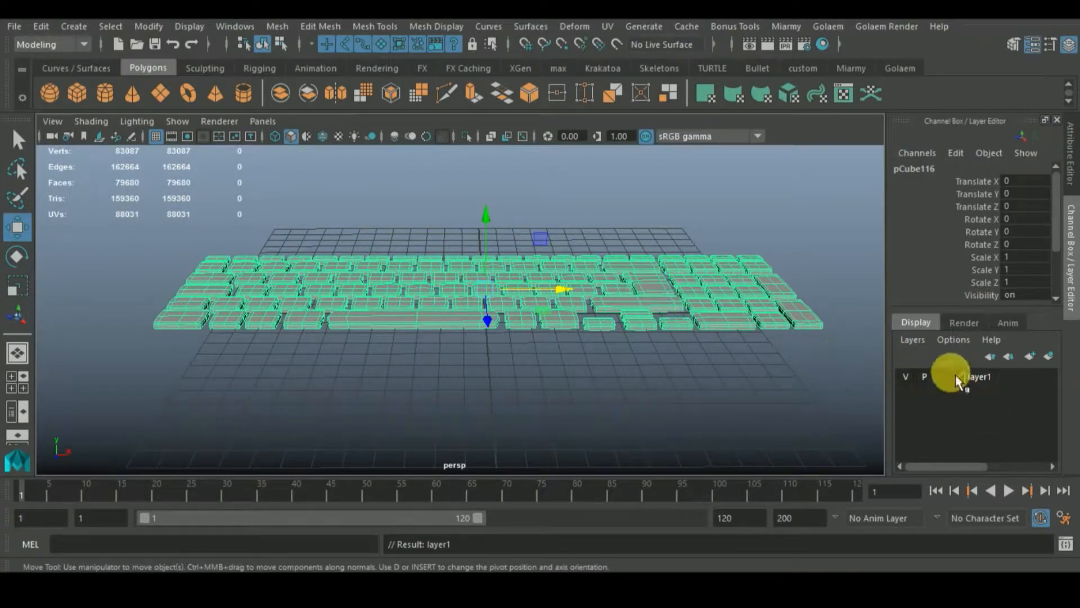
click(974, 376)
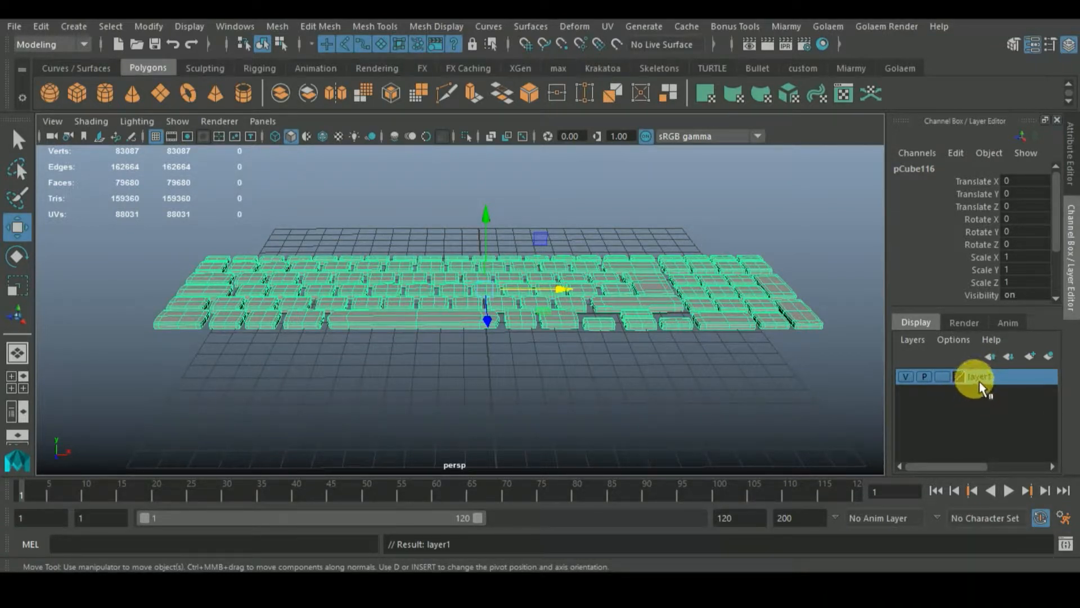
Rename layer1 to 'keyboard', give it a black colour and save the layer settings.
double_click(976, 376)
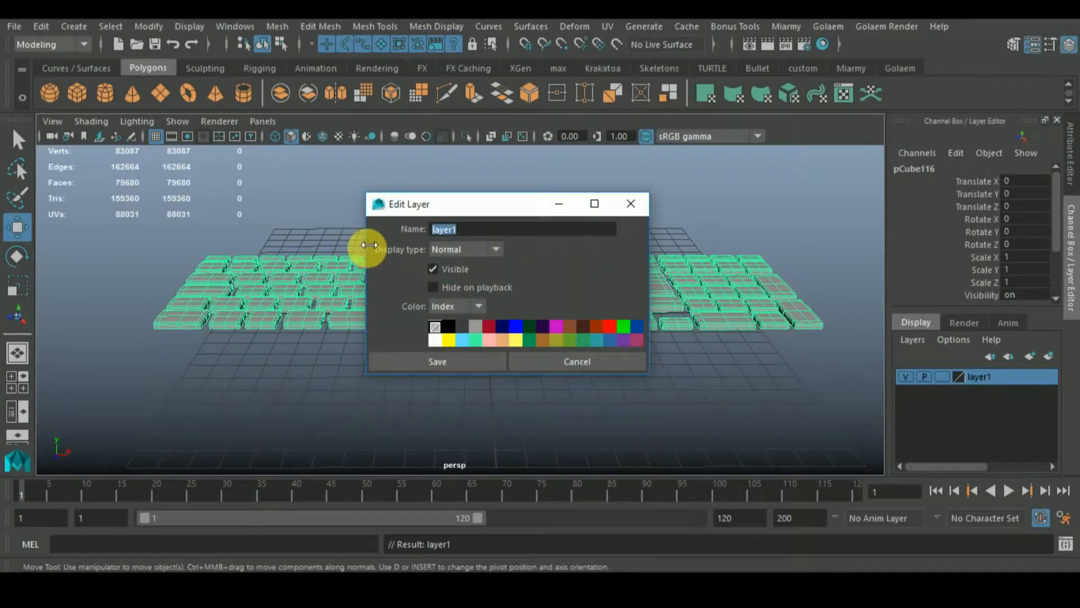
text(keybor)
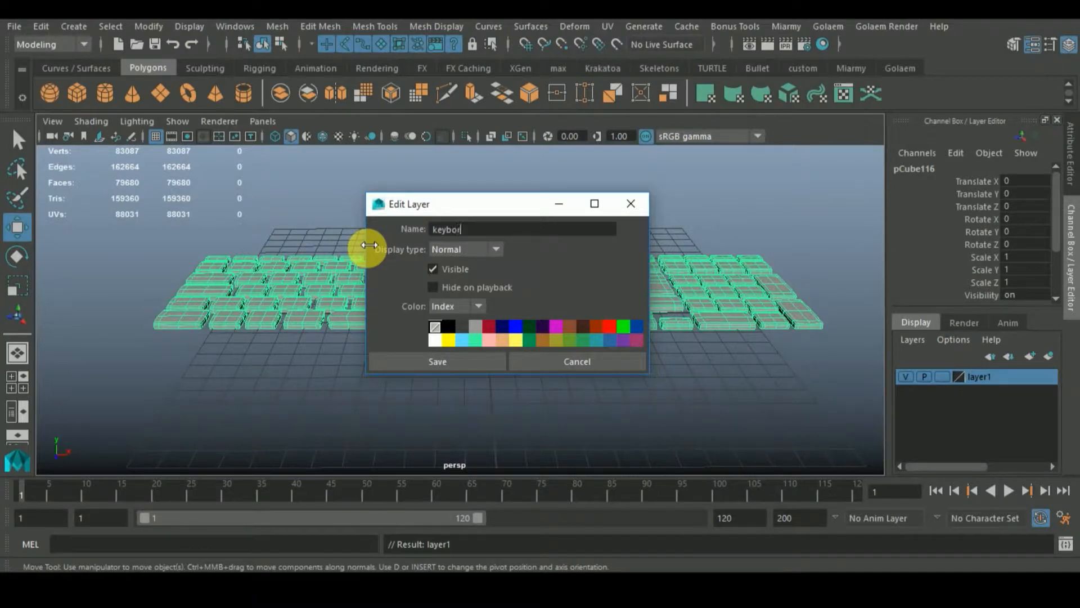
key(BackSpace)
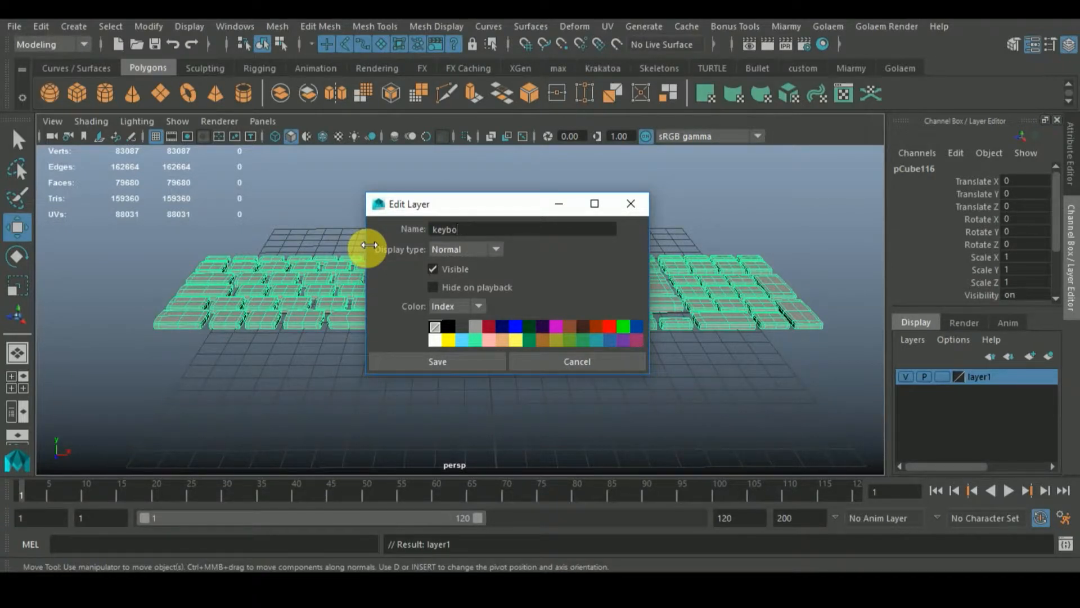
text(ard)
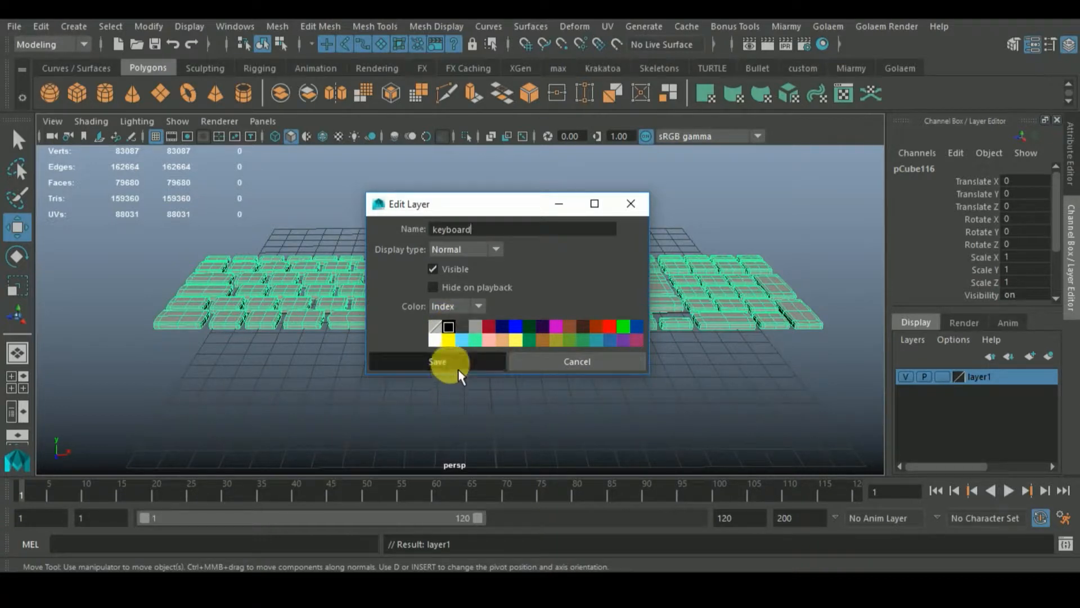
click(436, 361)
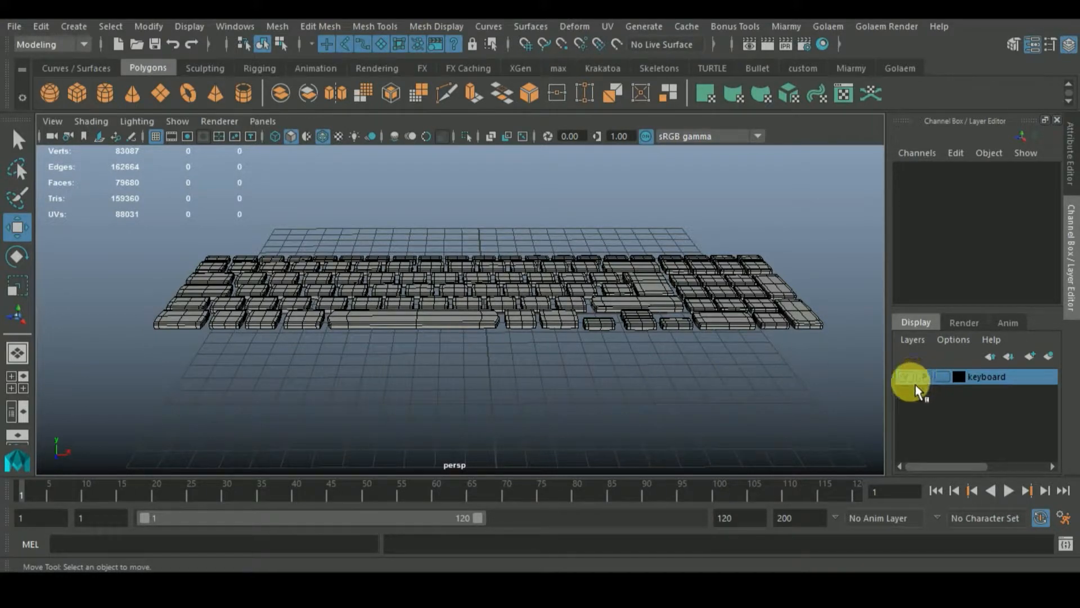
Toggle the keyboard layer's visibility so the keys end up hidden for the reference photo.
click(907, 375)
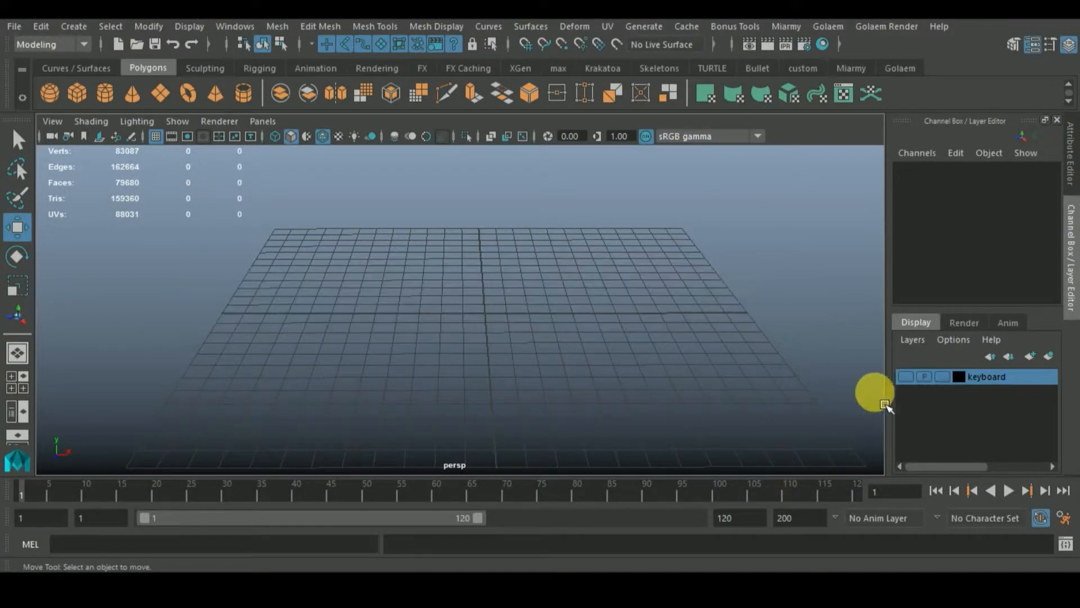
click(906, 376)
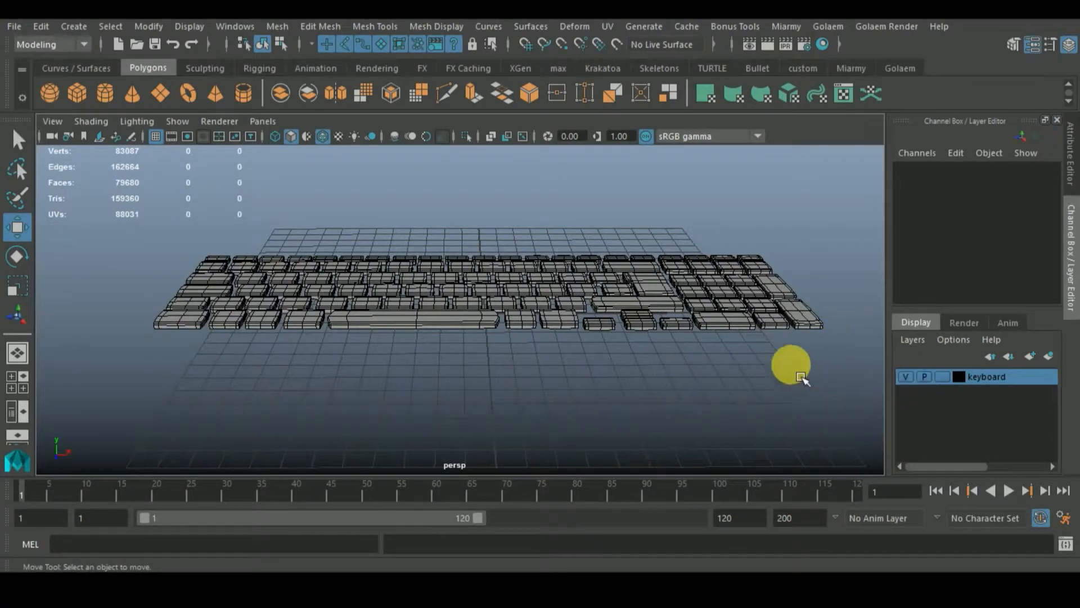
click(906, 376)
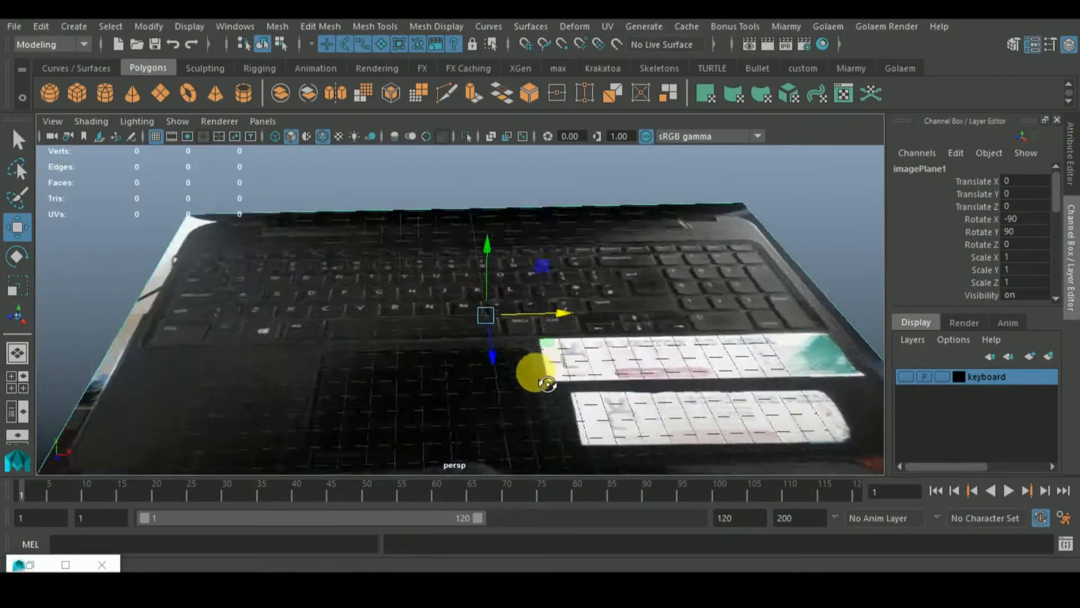
Switch to the top view and frame the laptop reference photo face-on.
key(space)
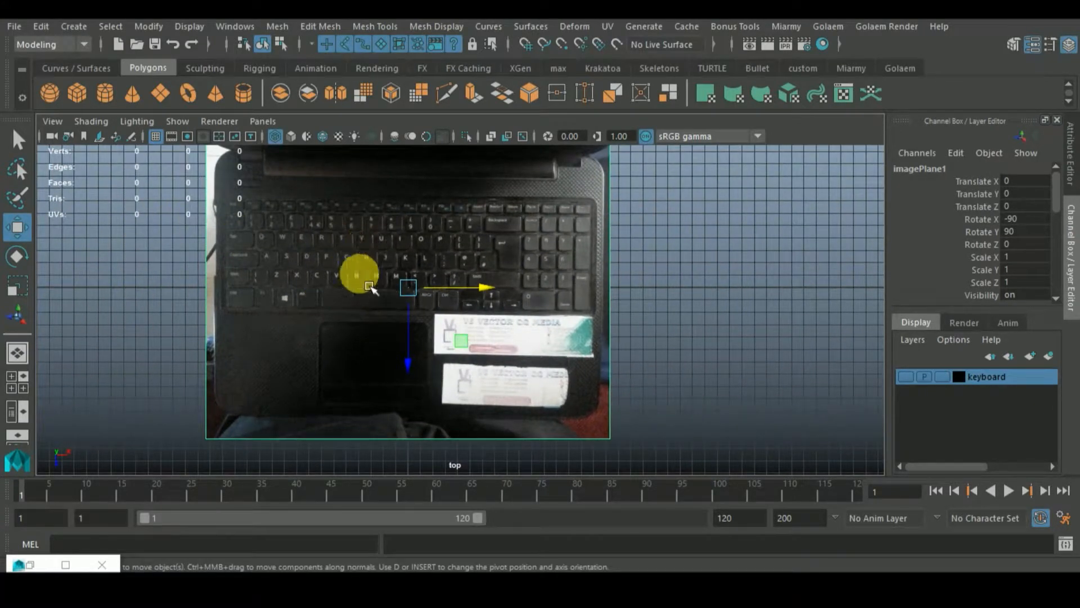
drag(370, 287, 487, 301)
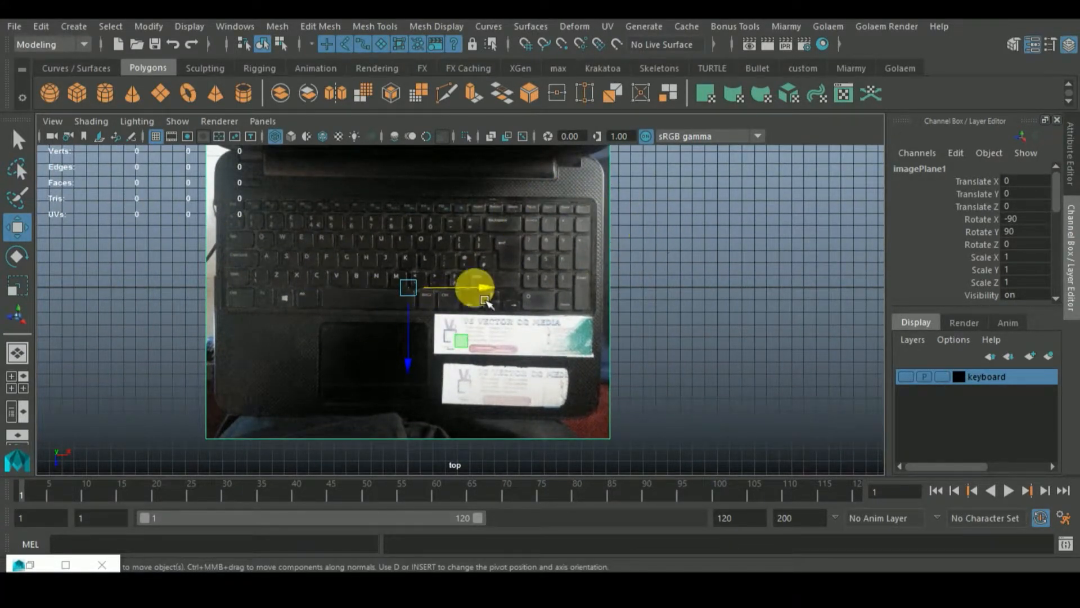
drag(483, 299, 331, 372)
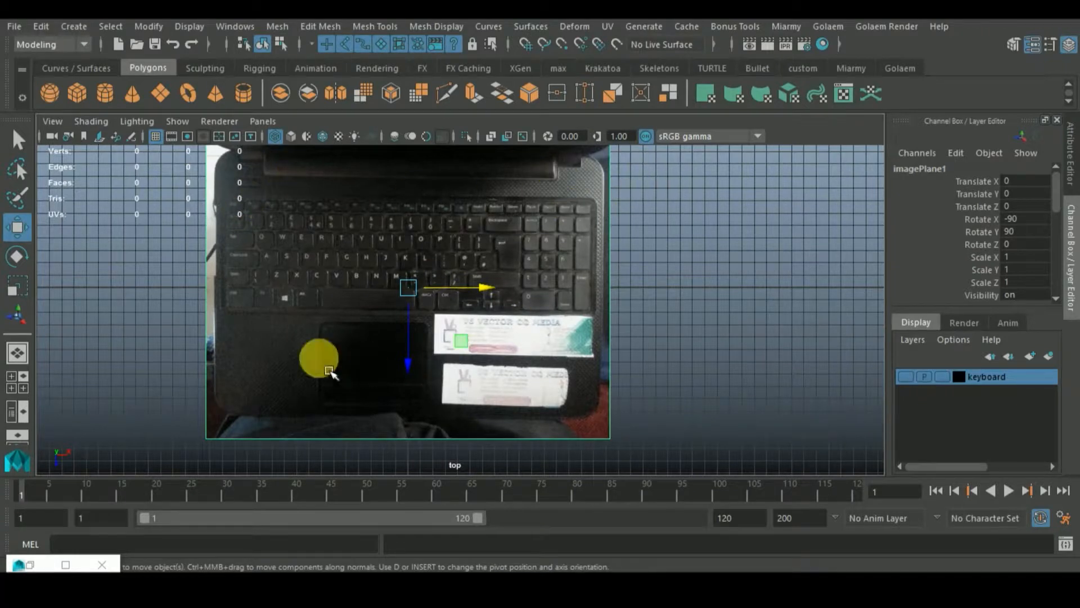
drag(317, 361, 317, 259)
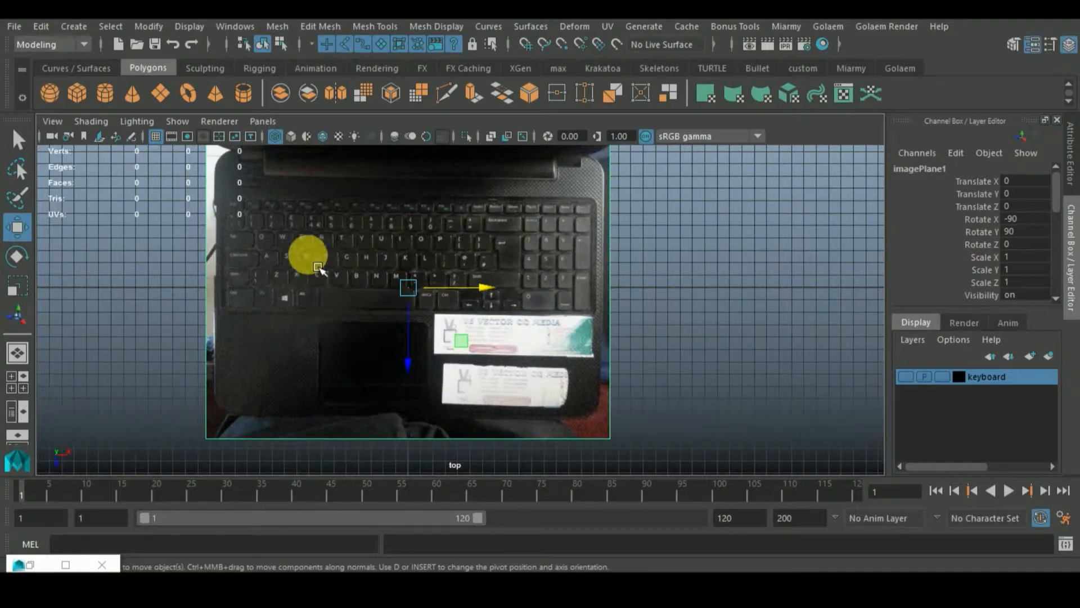
drag(318, 266, 260, 200)
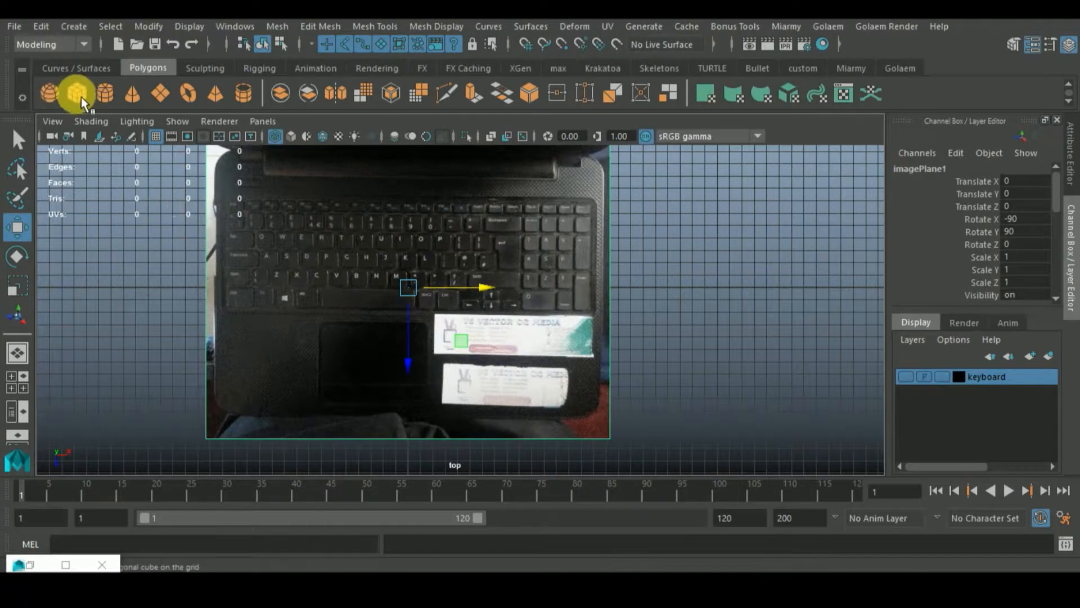
Add cube pCube117 and scale it to about 22.8 and shift it to cover the laptop outline.
click(75, 93)
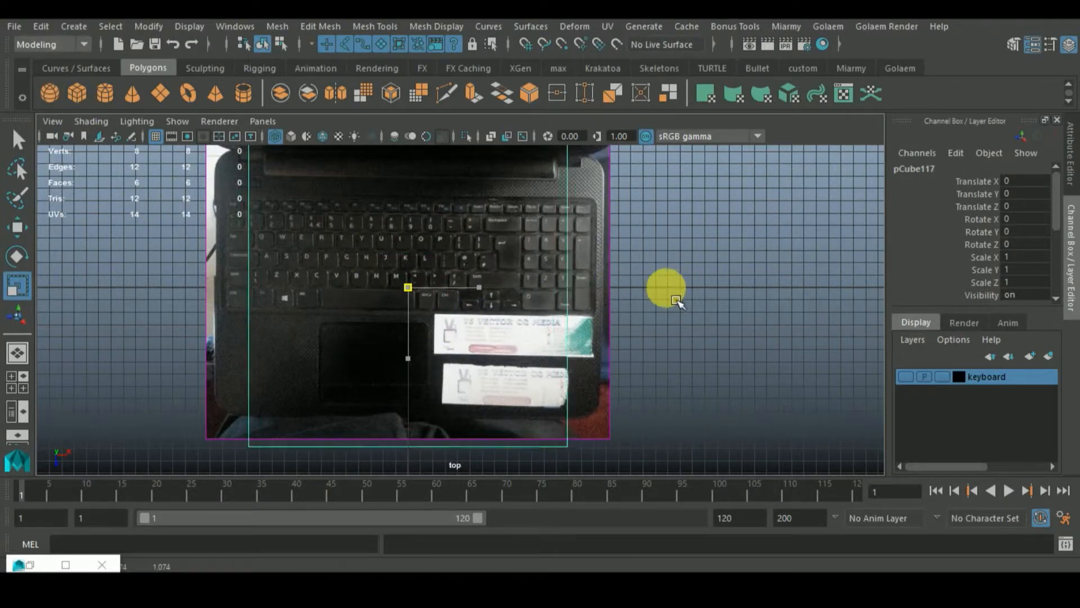
drag(665, 299, 418, 361)
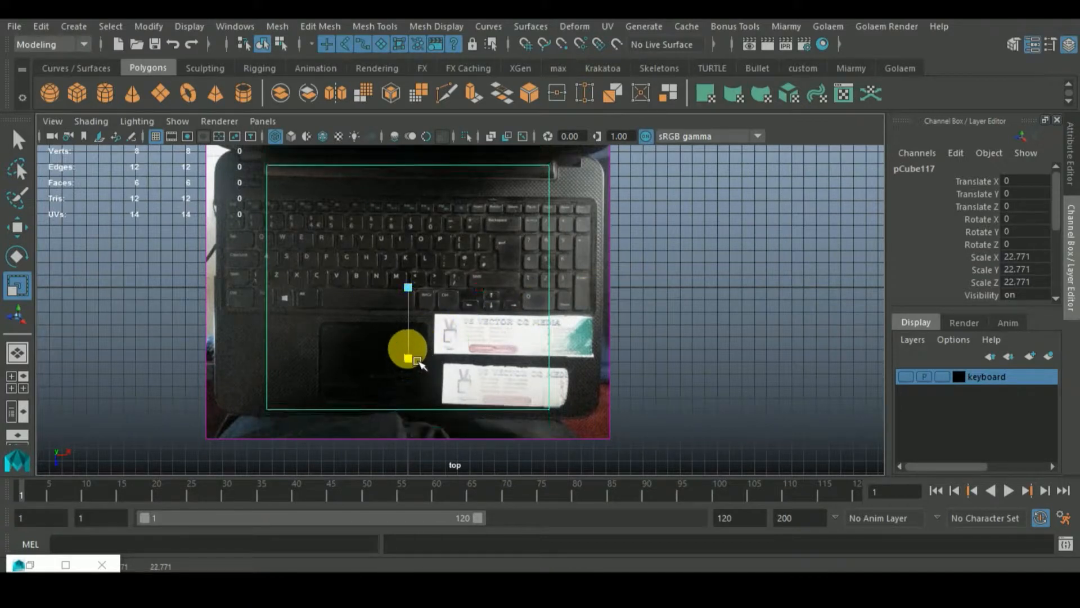
drag(407, 358, 479, 287)
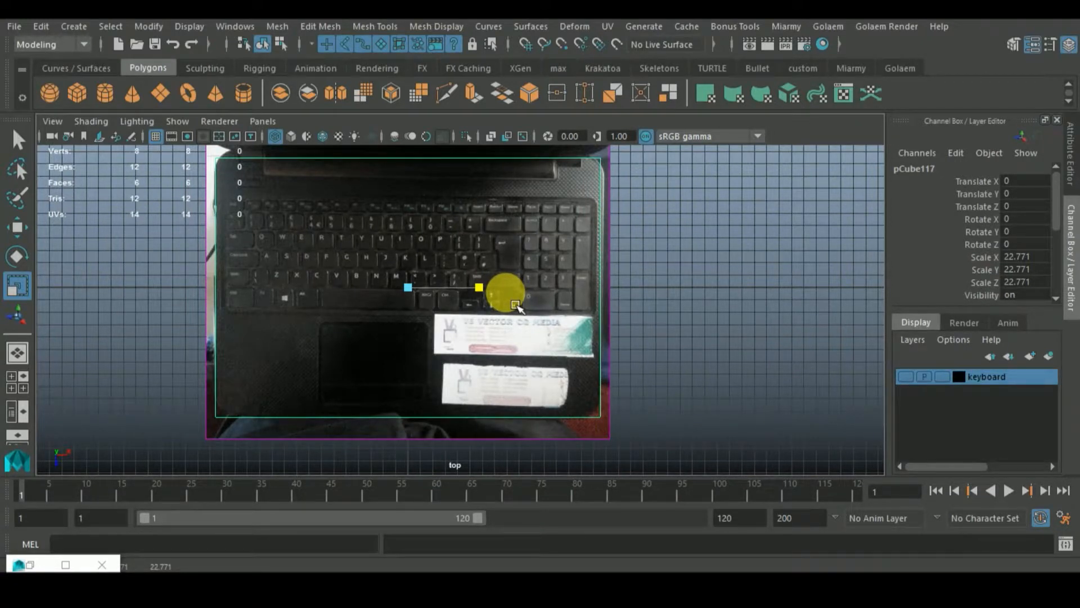
drag(507, 289, 407, 360)
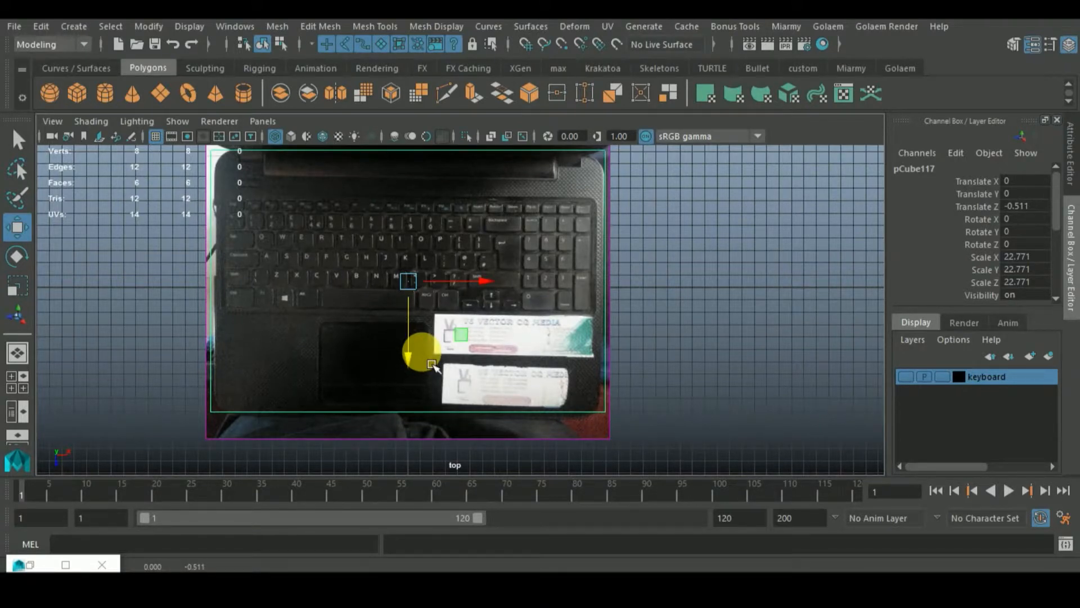
drag(431, 363, 521, 297)
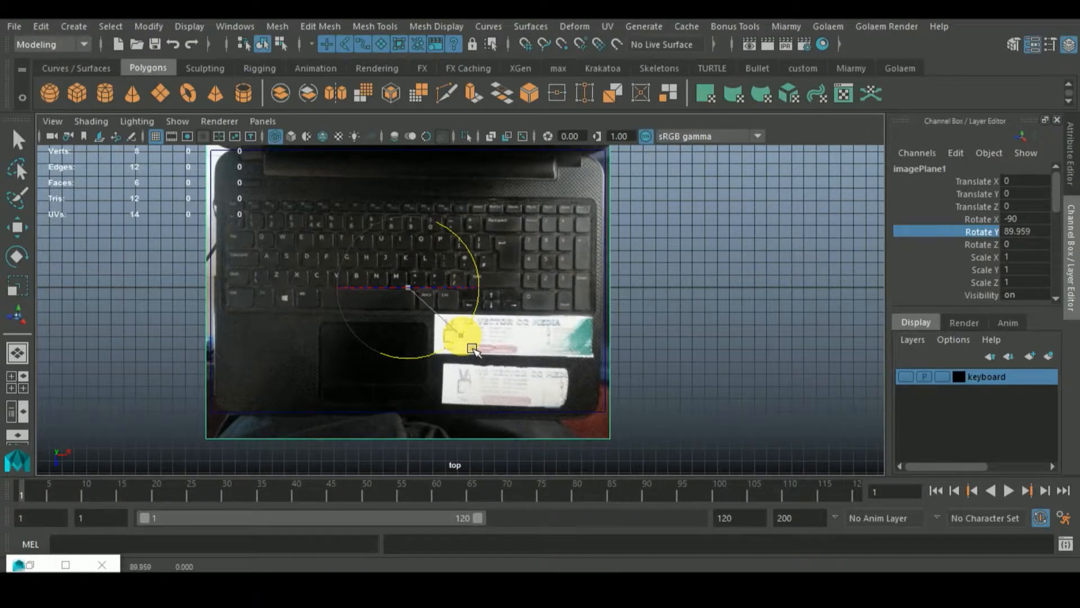
Rotate imagePlane1 slightly to straighten the laptop, then fine-tune the slab's size over it.
drag(472, 348, 432, 221)
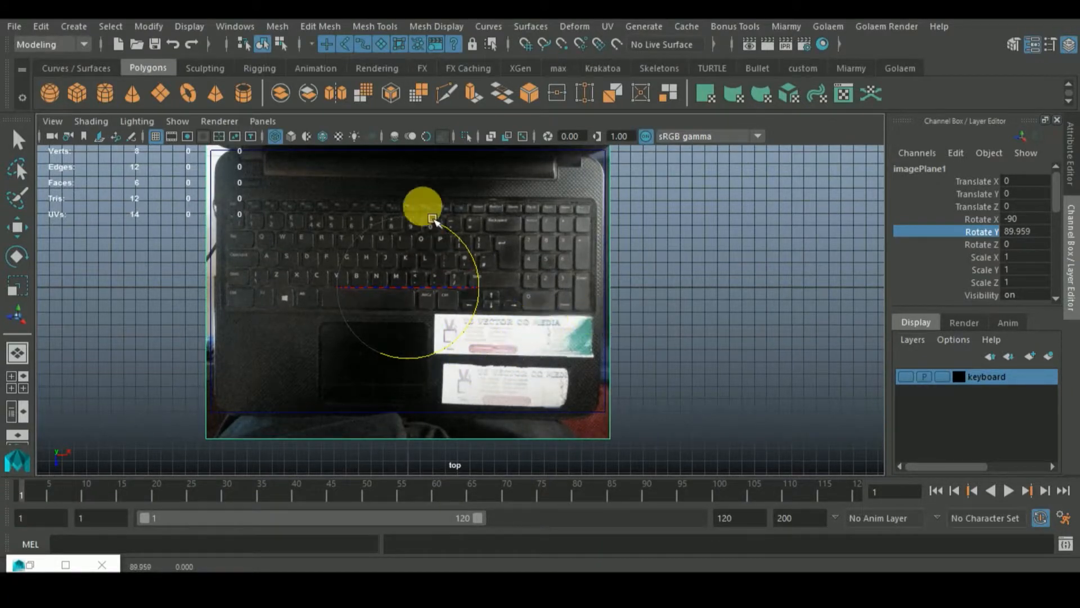
drag(431, 220, 370, 250)
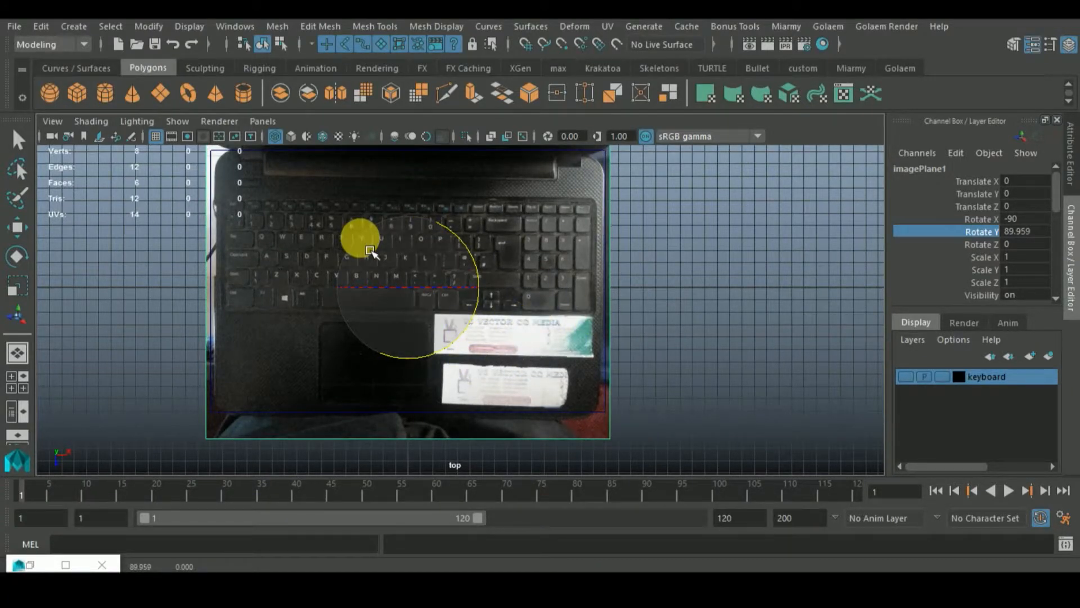
drag(369, 251, 468, 351)
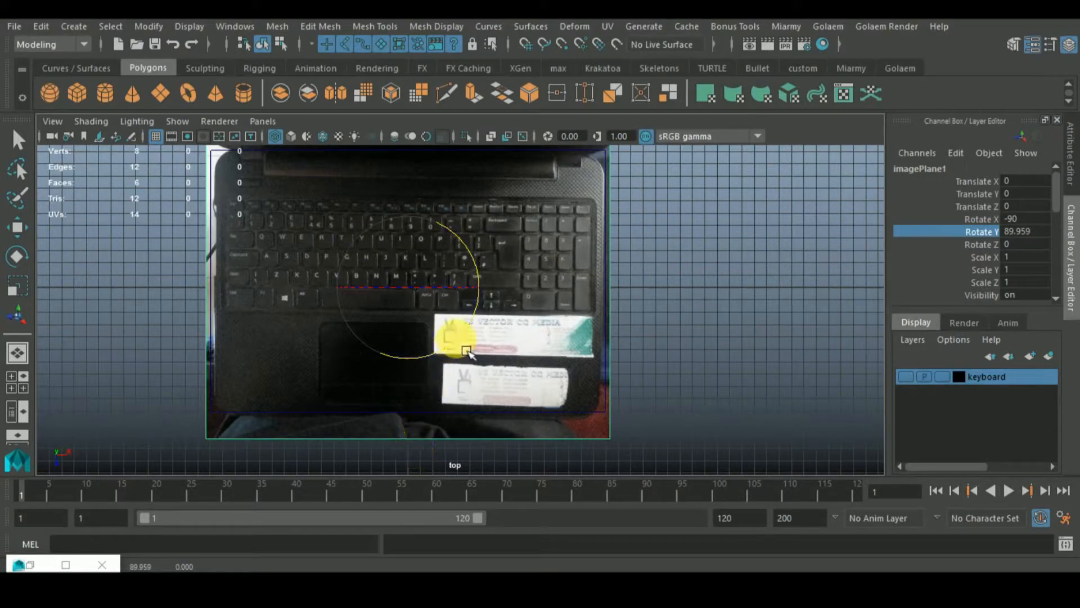
drag(451, 334, 468, 355)
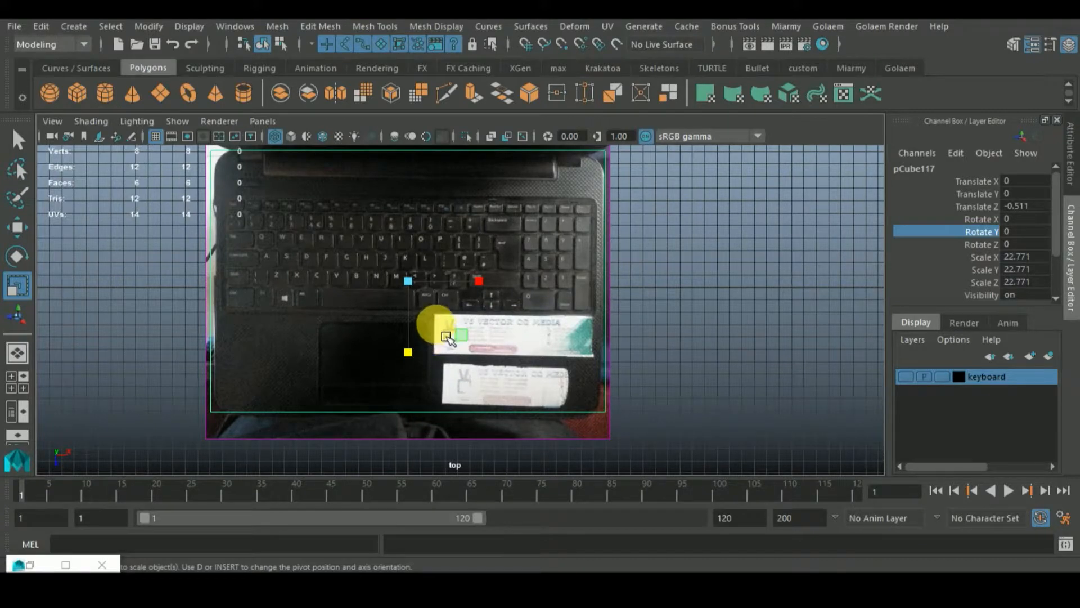
drag(448, 337, 486, 292)
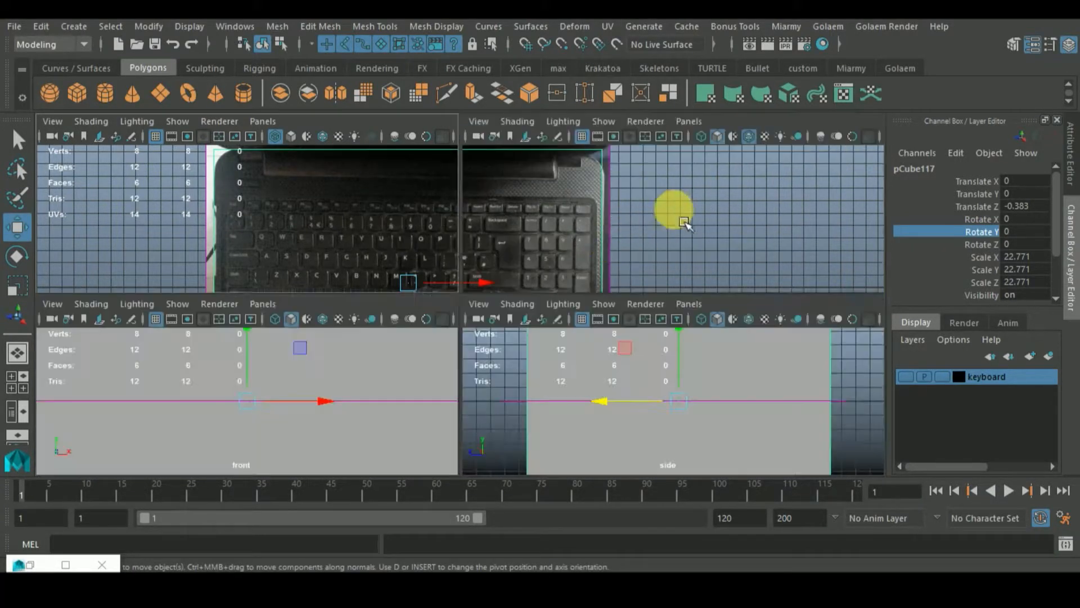
In the maximized perspective view, thicken the slab into a thin laptop-base plate.
key(space)
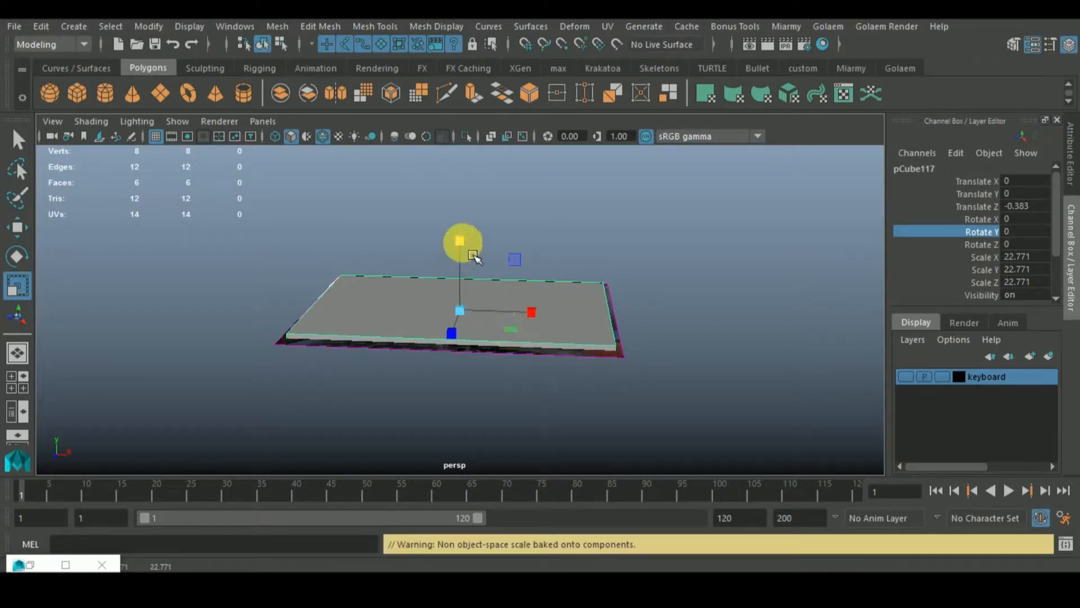
drag(459, 241, 479, 279)
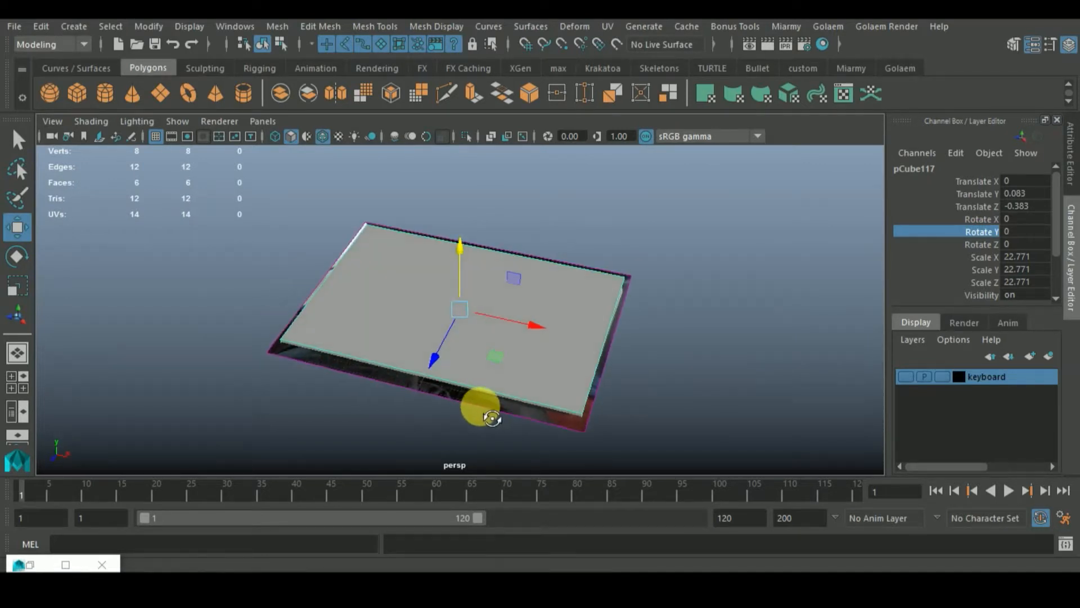
drag(483, 406, 551, 417)
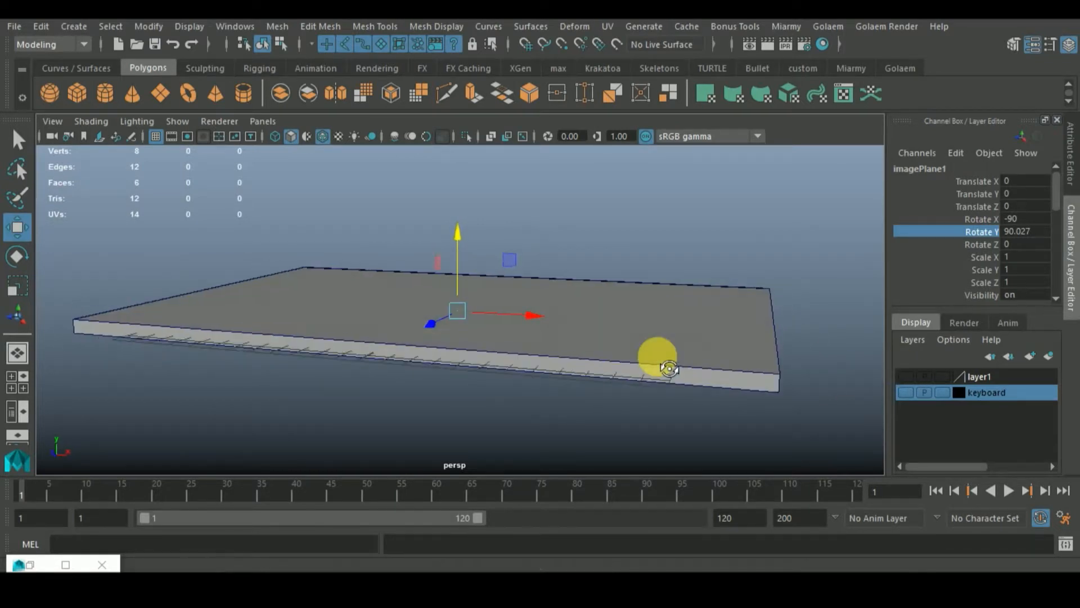
Select the slab's four vertical corner edges and bevel them, viewing from the top.
drag(665, 365, 503, 400)
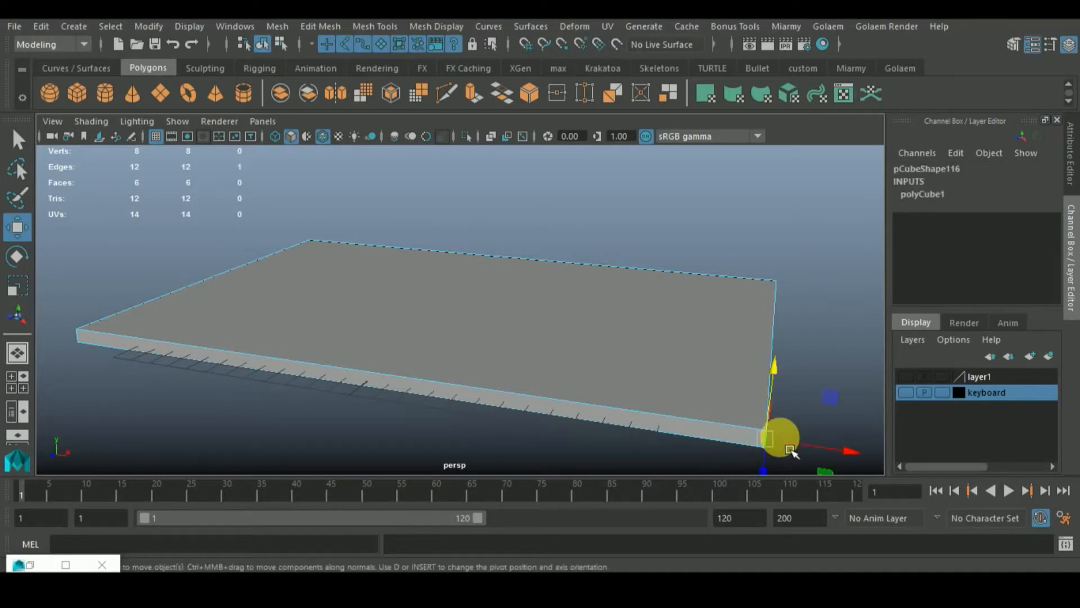
drag(778, 437, 830, 434)
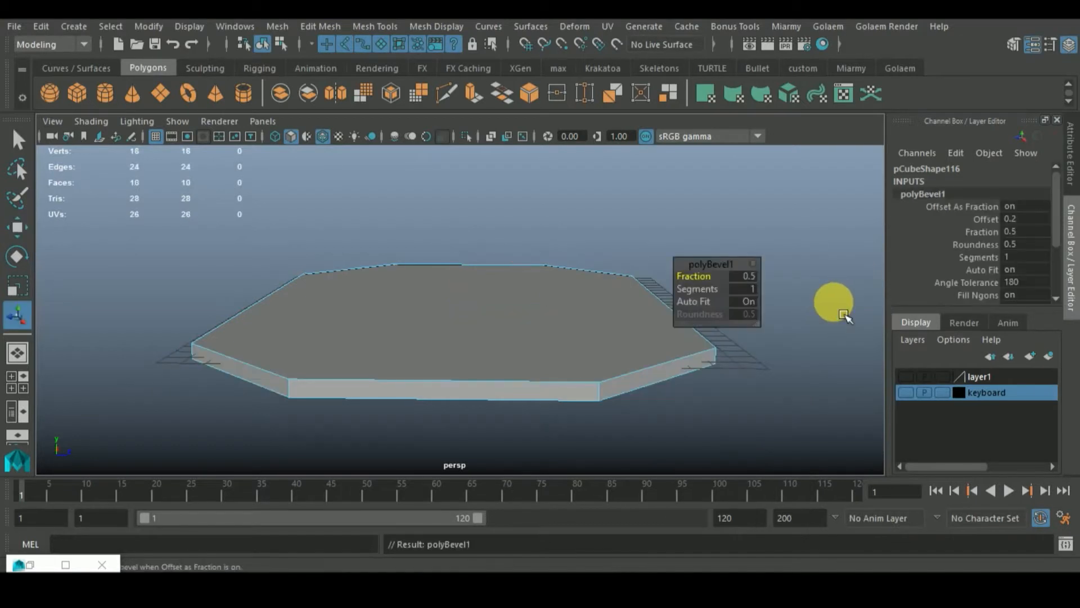
key(space)
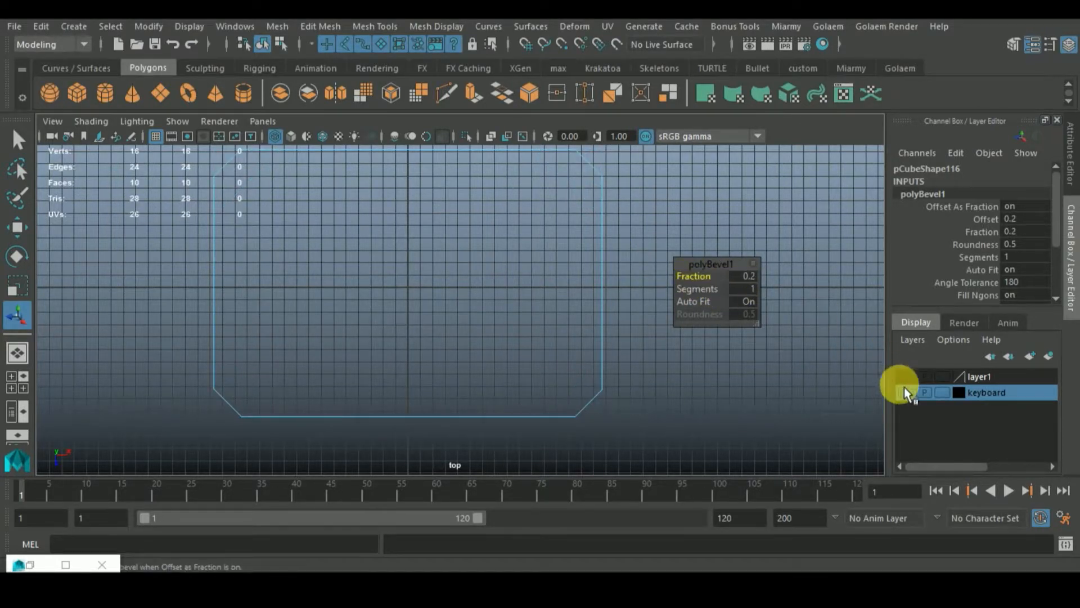
Show layer1 again and lower the bevel Fraction from 0.5 to 0.1 to match the rounded corners.
click(906, 392)
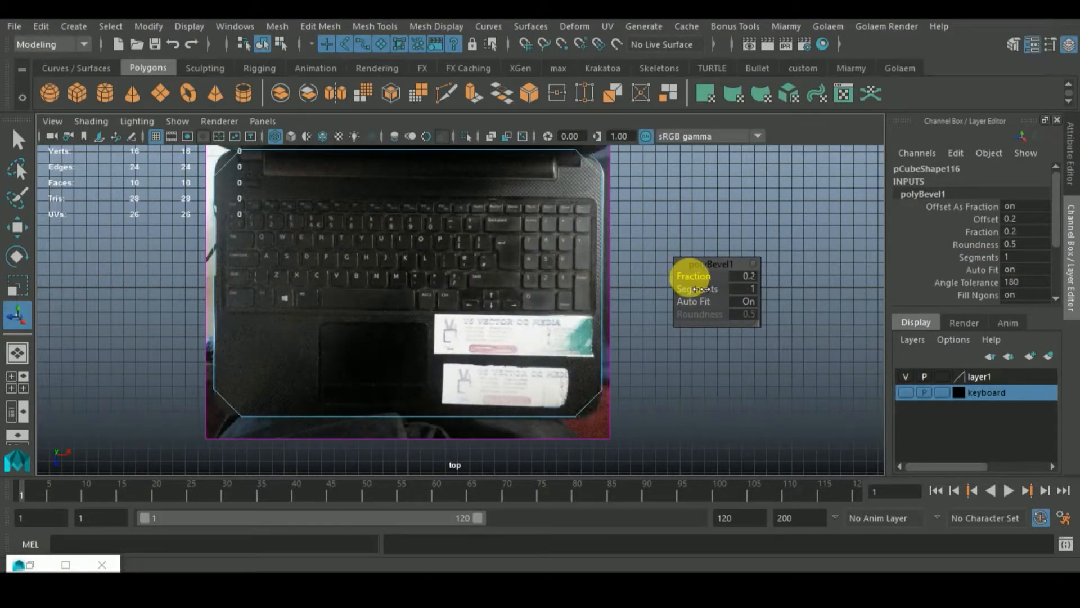
drag(747, 275, 747, 276)
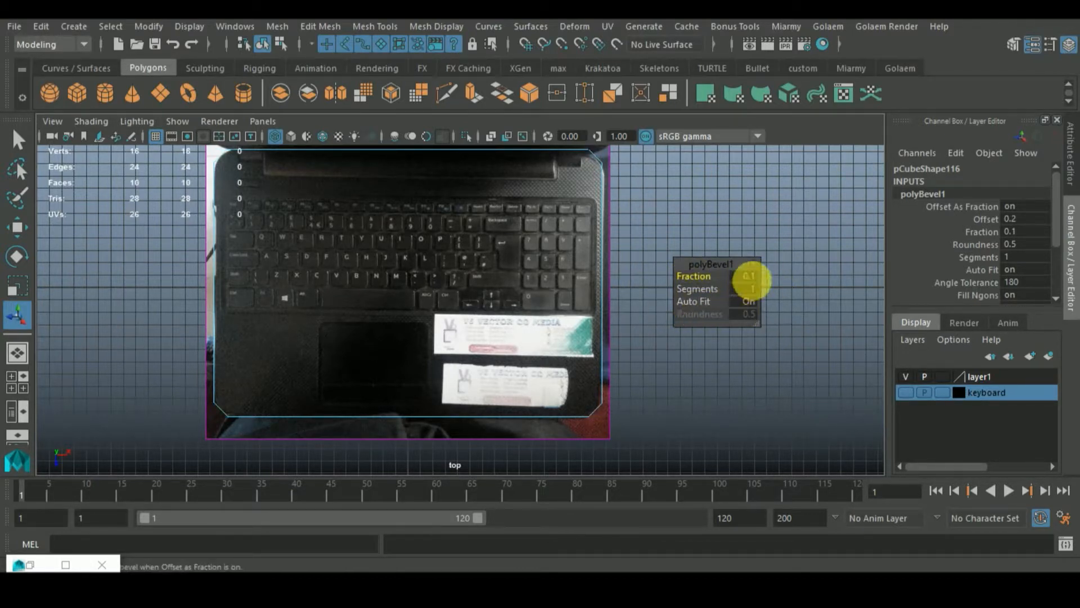
click(738, 276)
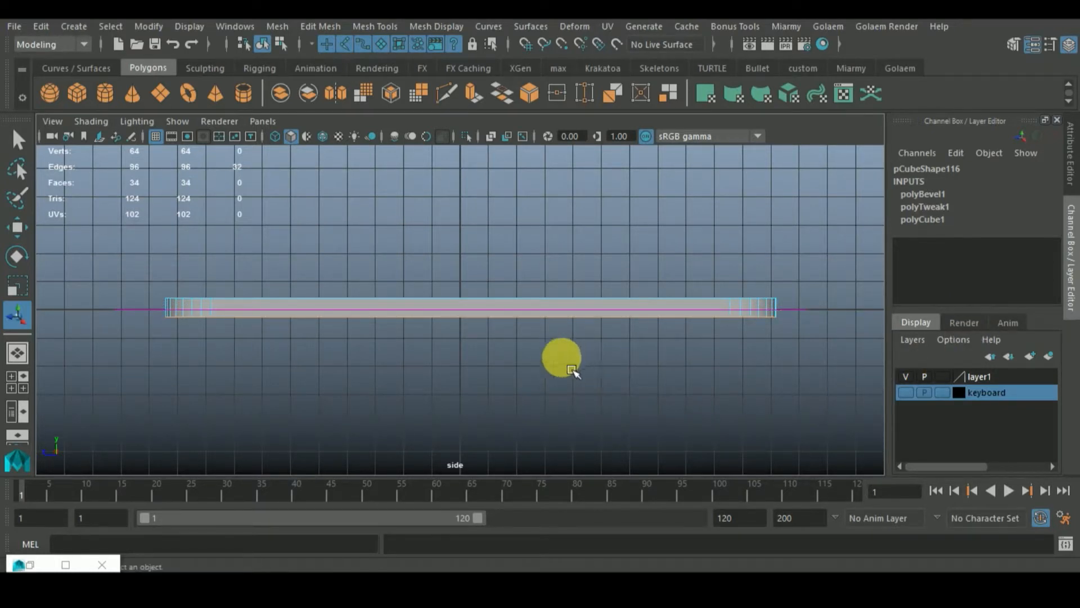
Orbit the perspective view to look at the underside of the beveled slab.
key(space)
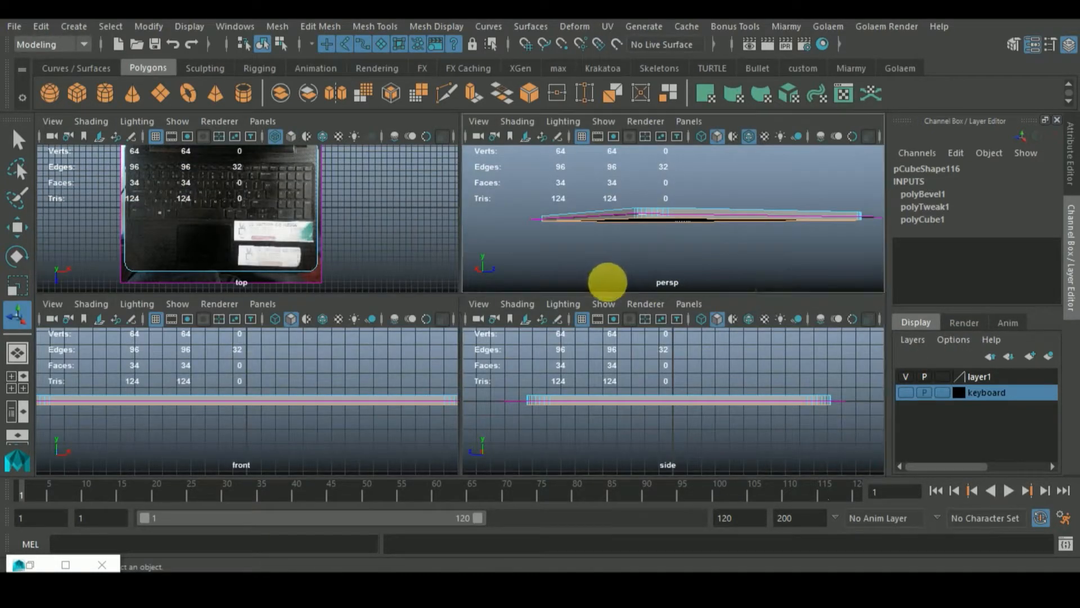
key(space)
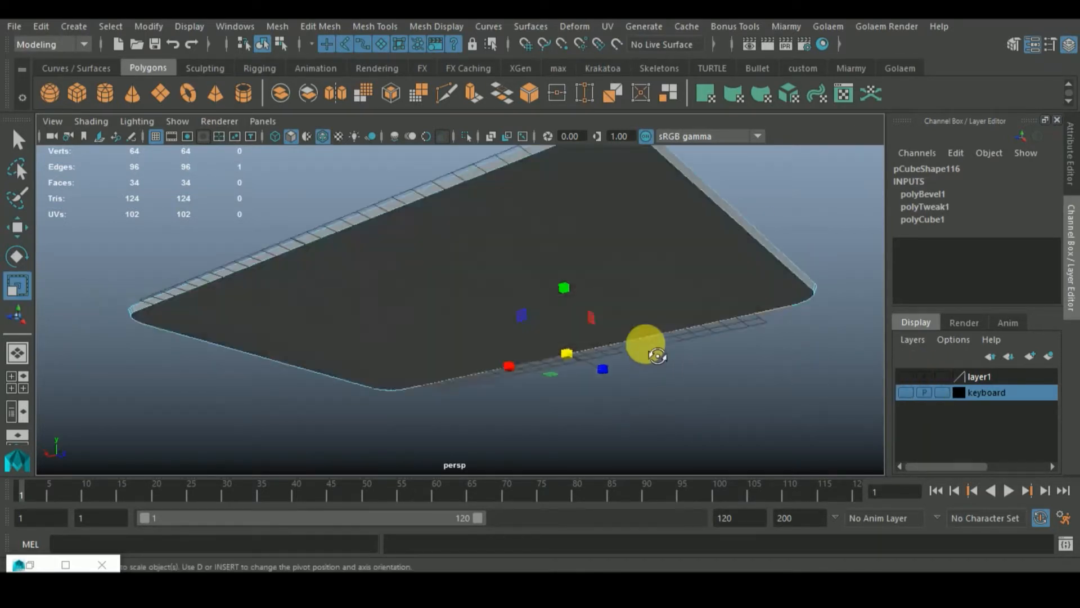
drag(643, 345, 675, 375)
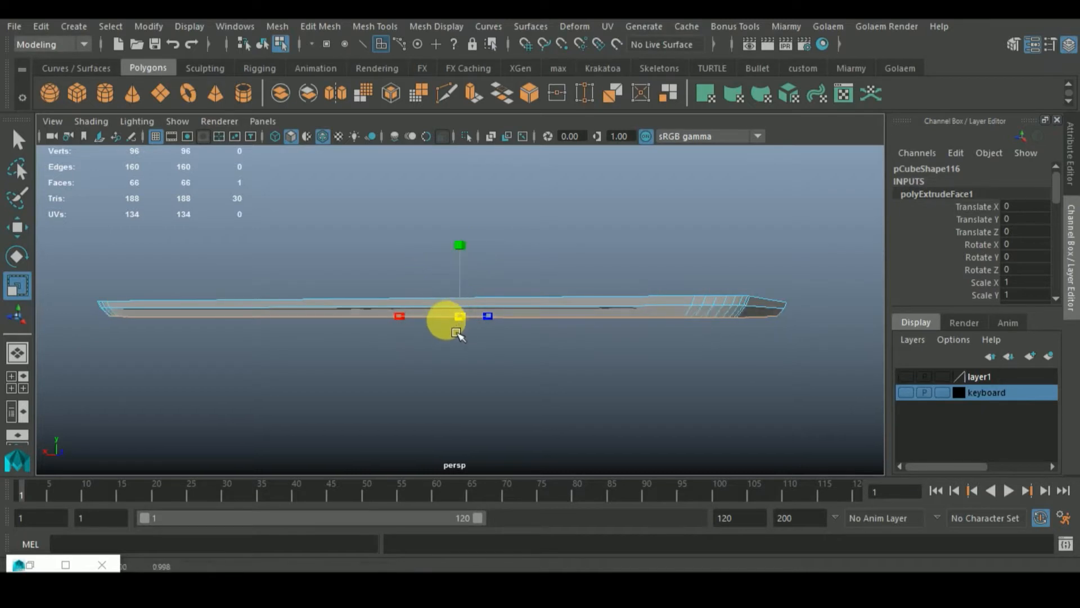
Extrude the slab's bottom face downward and scale it inward to form a tapered lower lip.
drag(454, 321, 454, 373)
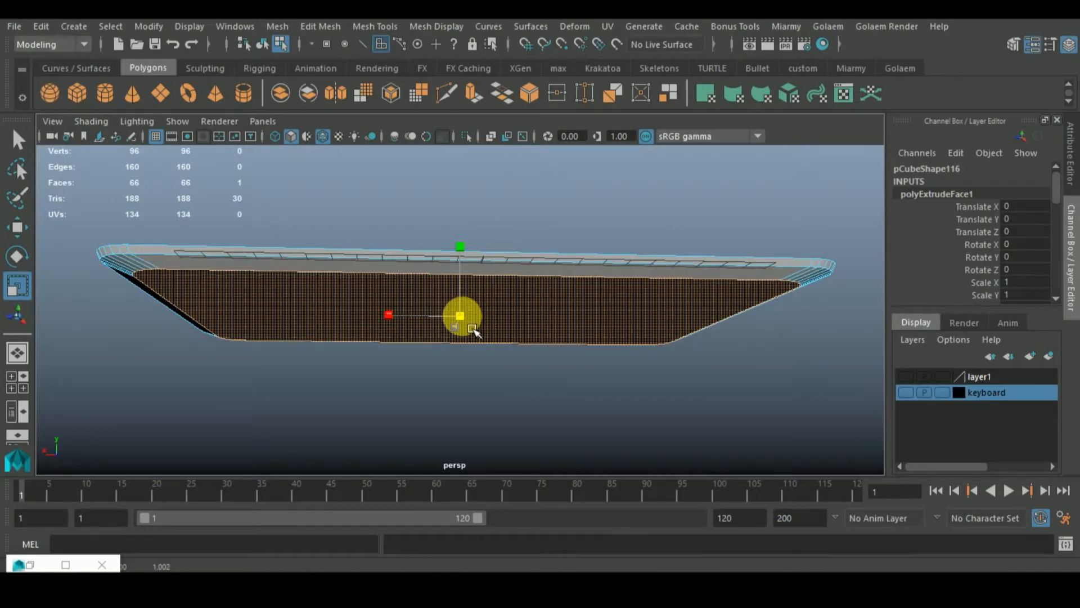
drag(475, 331, 458, 396)
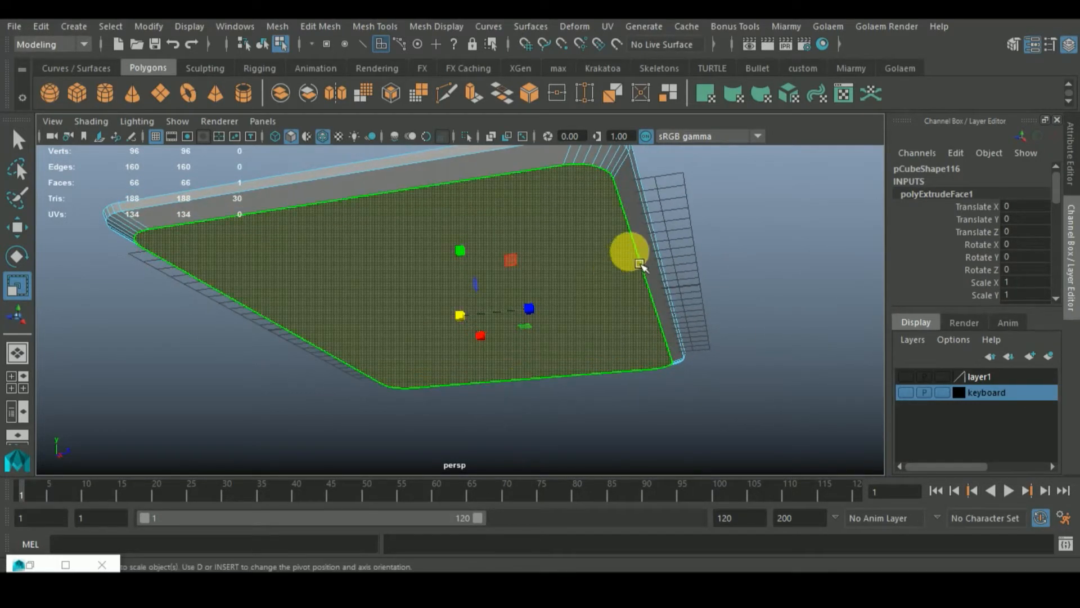
drag(640, 265, 544, 335)
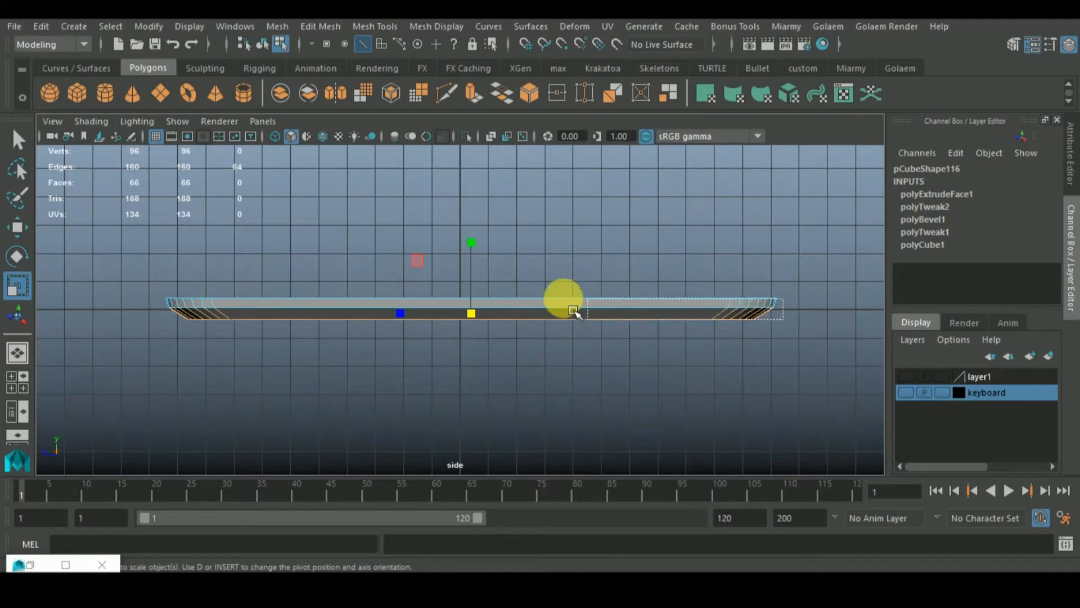
Select the vertices along the slab's bottom and shrink them further inward.
drag(575, 310, 234, 435)
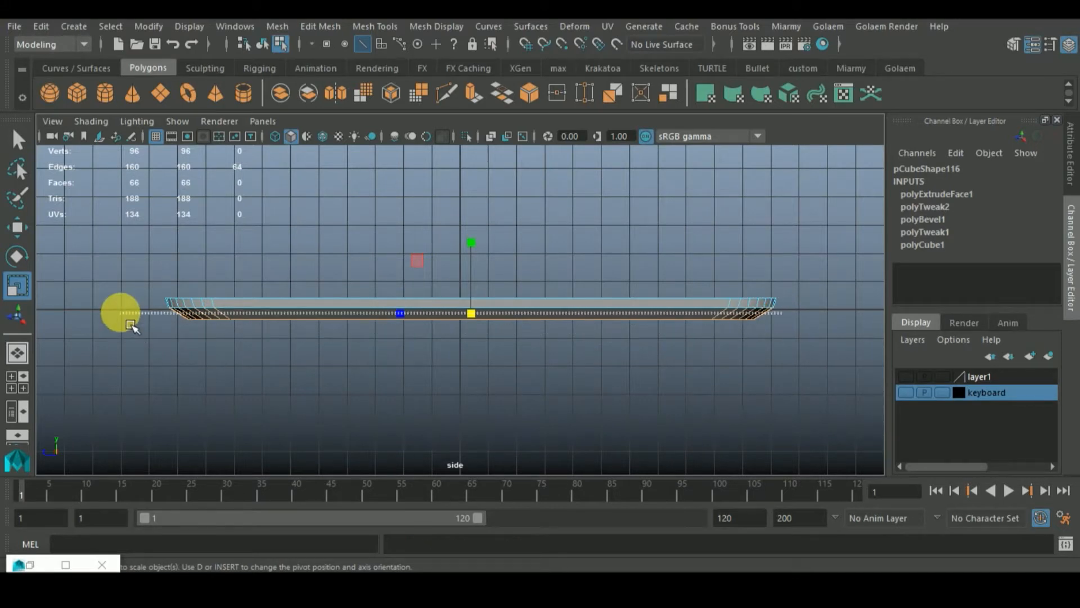
key(space)
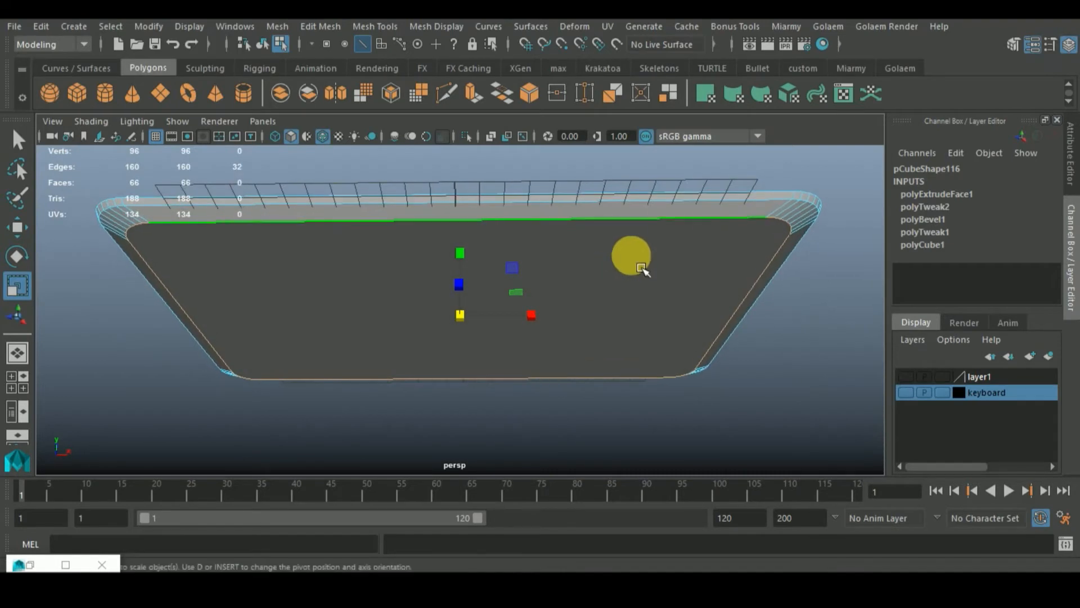
drag(630, 255, 679, 228)
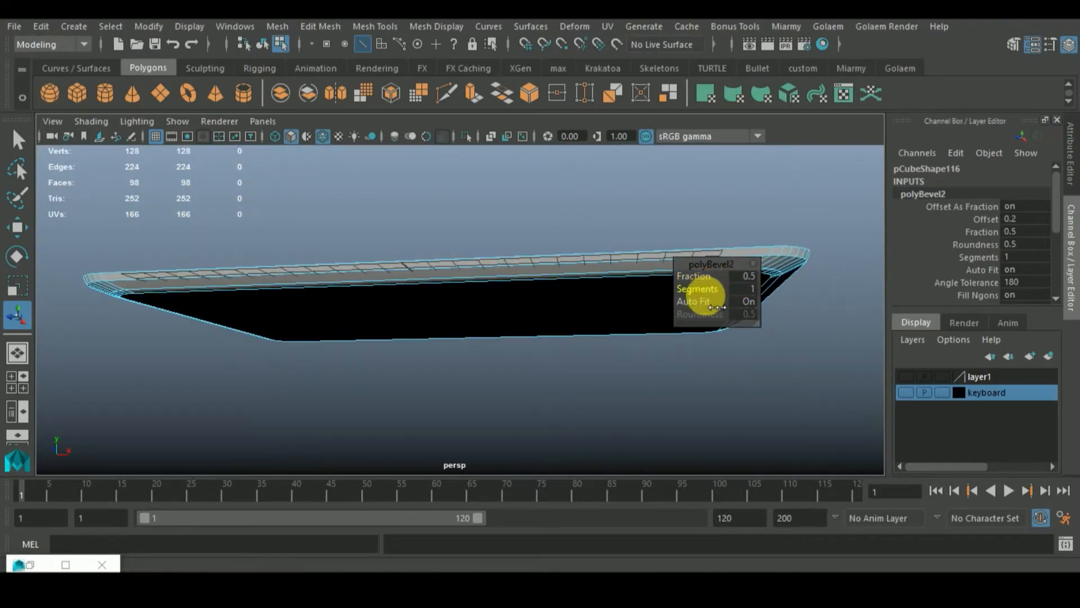
Raise the lower lip bevel's Segments to 2 so the underside edge rounds off.
drag(720, 288, 733, 288)
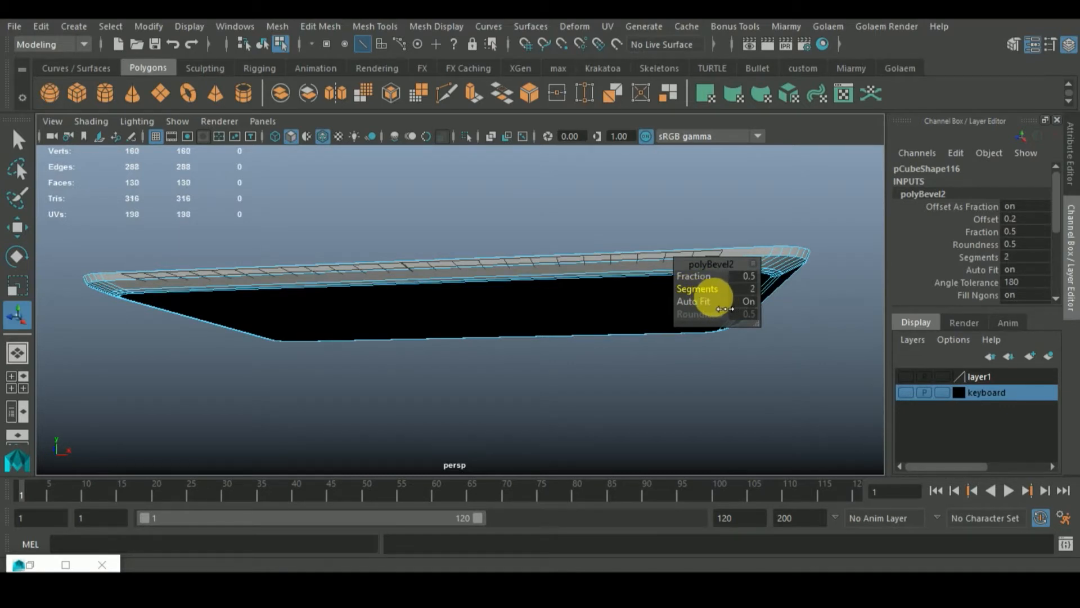
drag(716, 292, 727, 292)
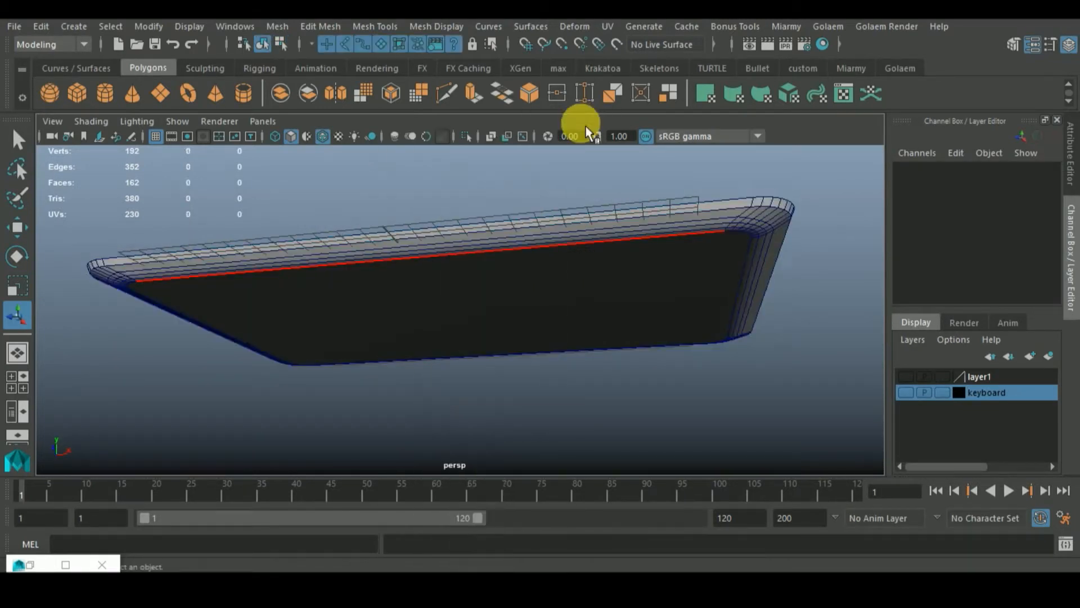
drag(585, 121, 441, 317)
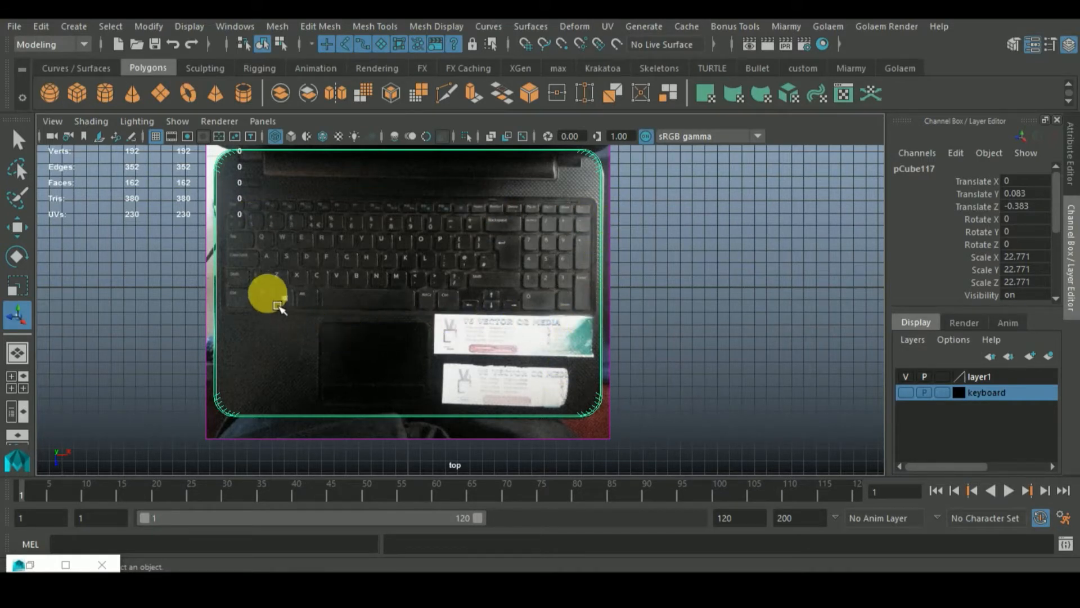
Extrude the top face, then scale and move the new face to cover the photo's keyboard area.
drag(266, 289, 513, 211)
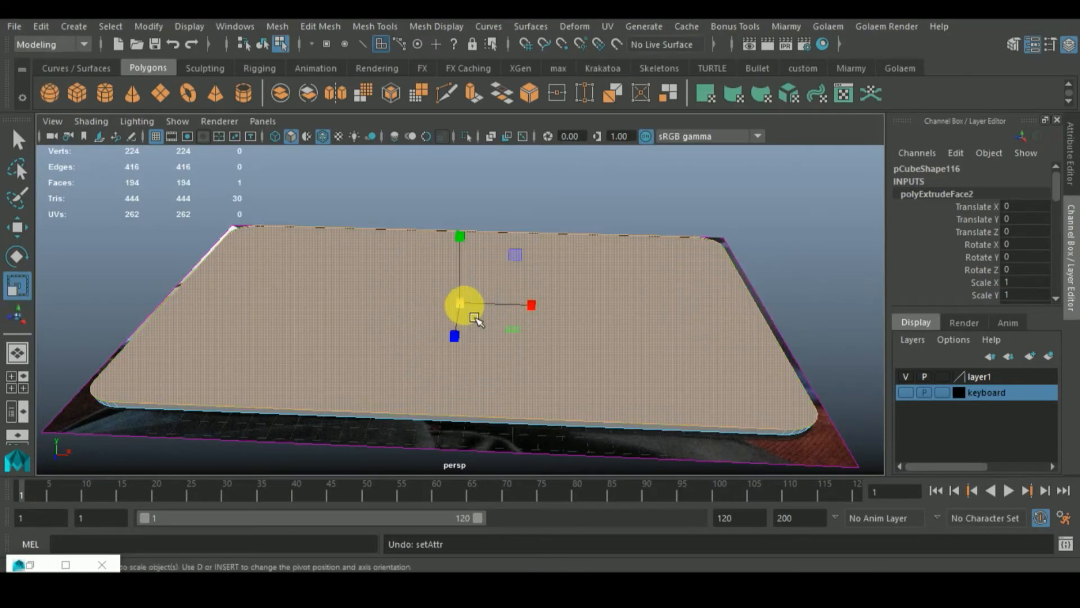
drag(475, 321, 318, 345)
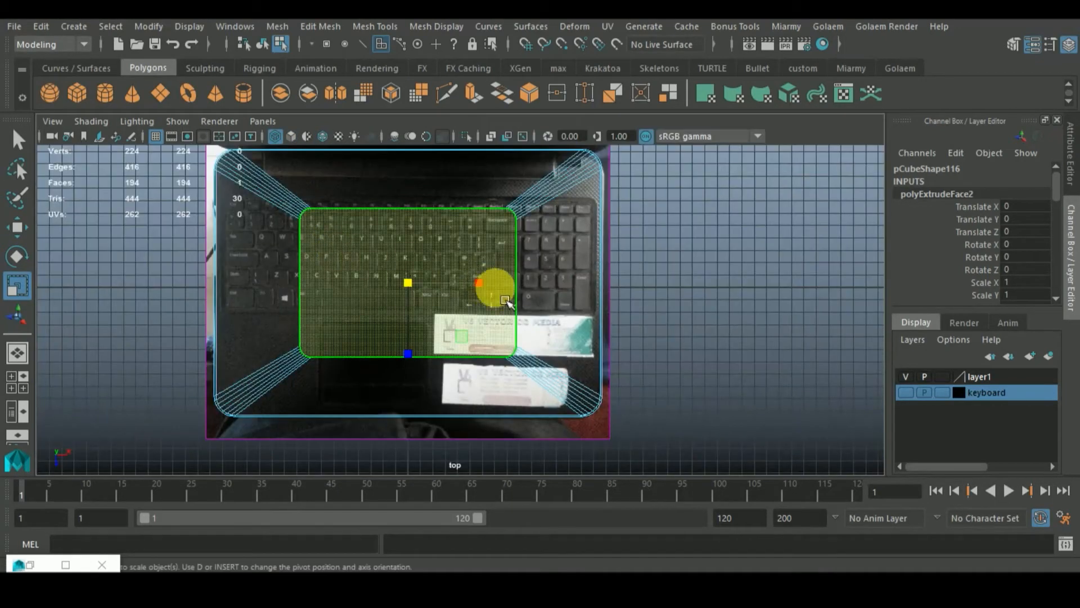
drag(502, 285, 406, 324)
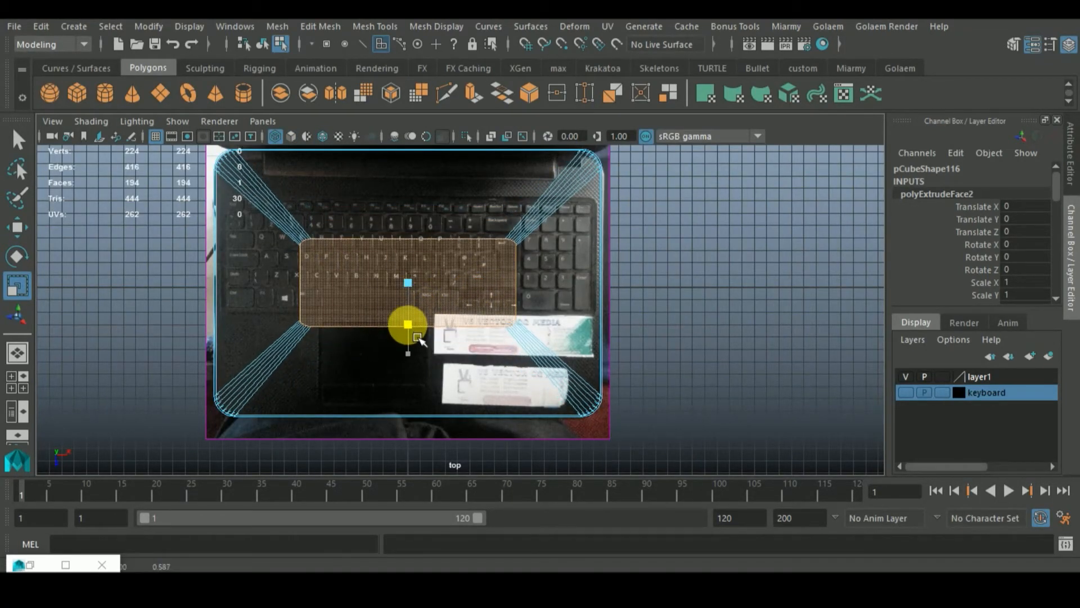
click(17, 226)
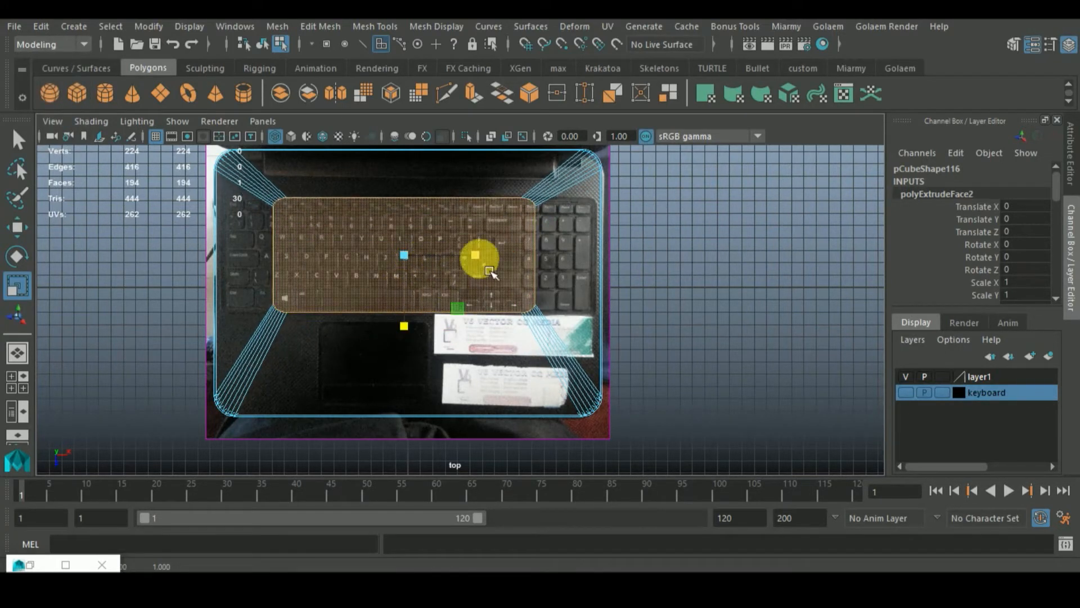
drag(477, 254, 521, 280)
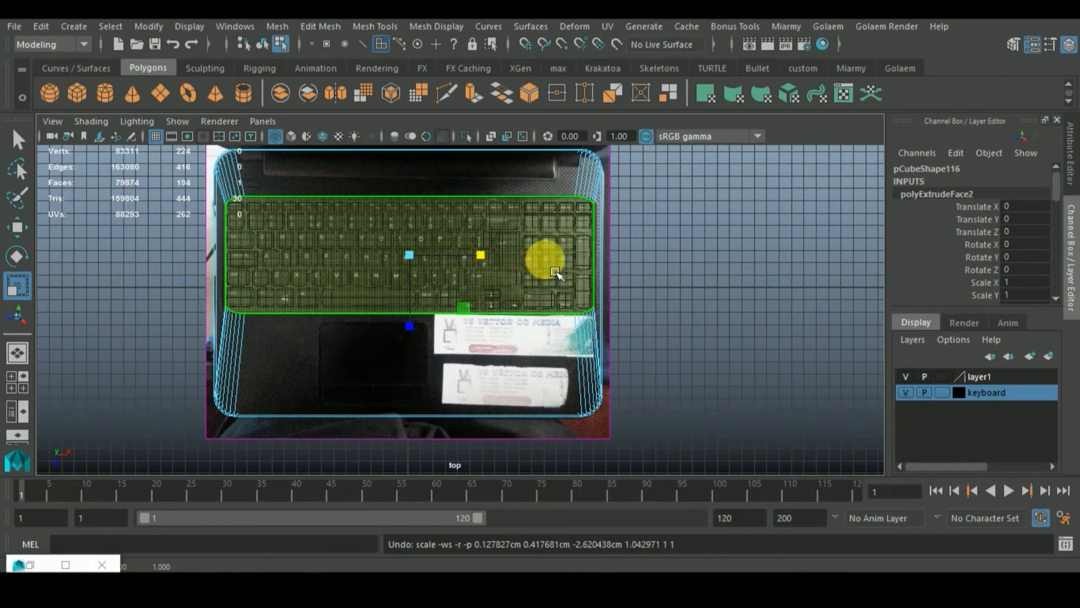
Drag the inset face's top-left, lower-left and lower-right corner vertices onto the keyboard outline.
drag(552, 269, 392, 293)
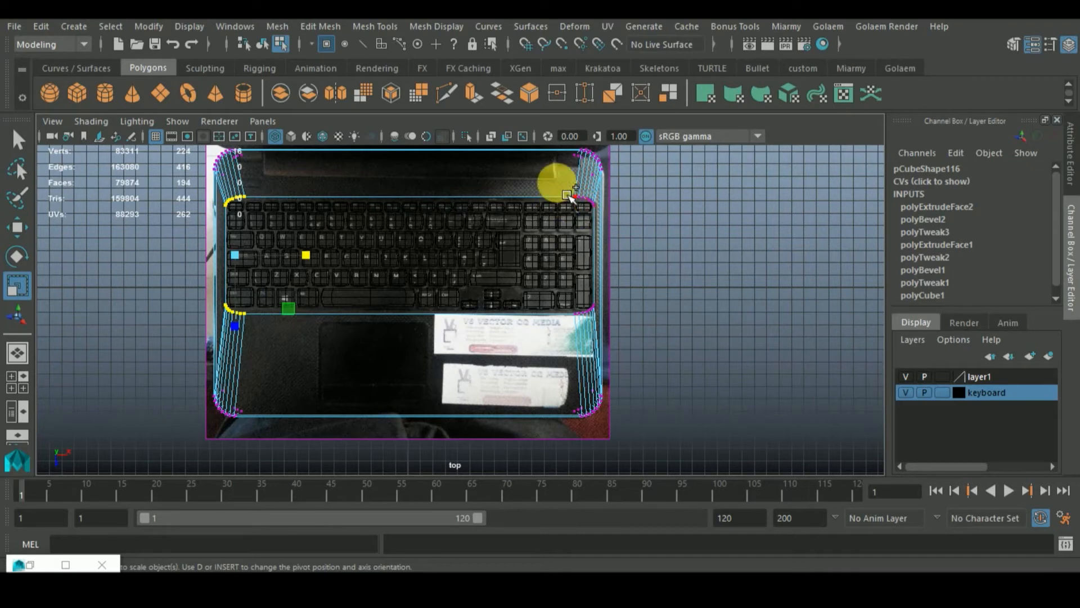
drag(572, 192, 605, 338)
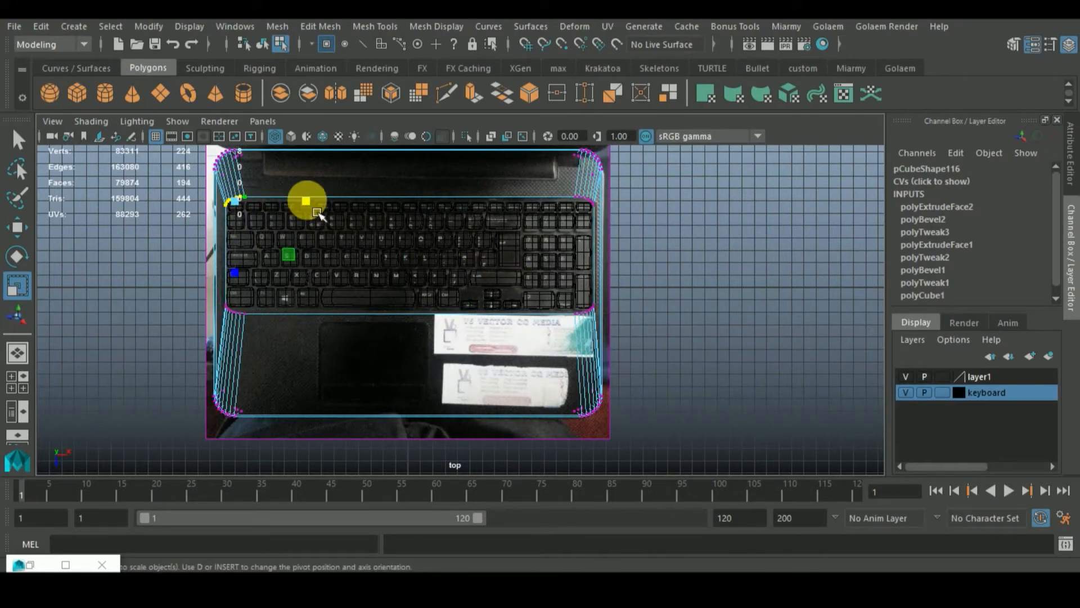
drag(317, 207, 295, 211)
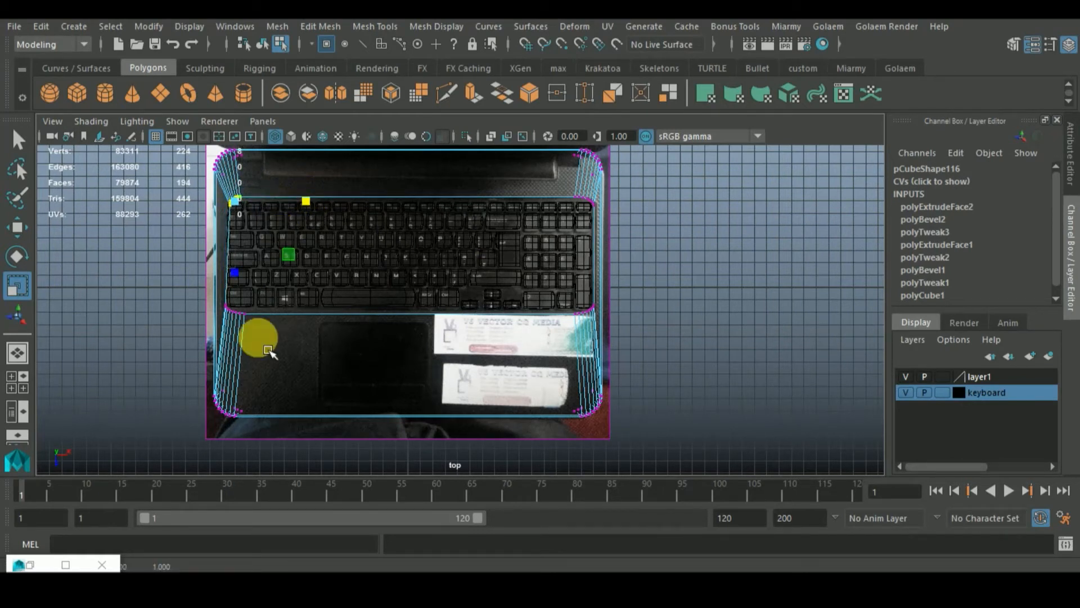
drag(259, 348, 311, 317)
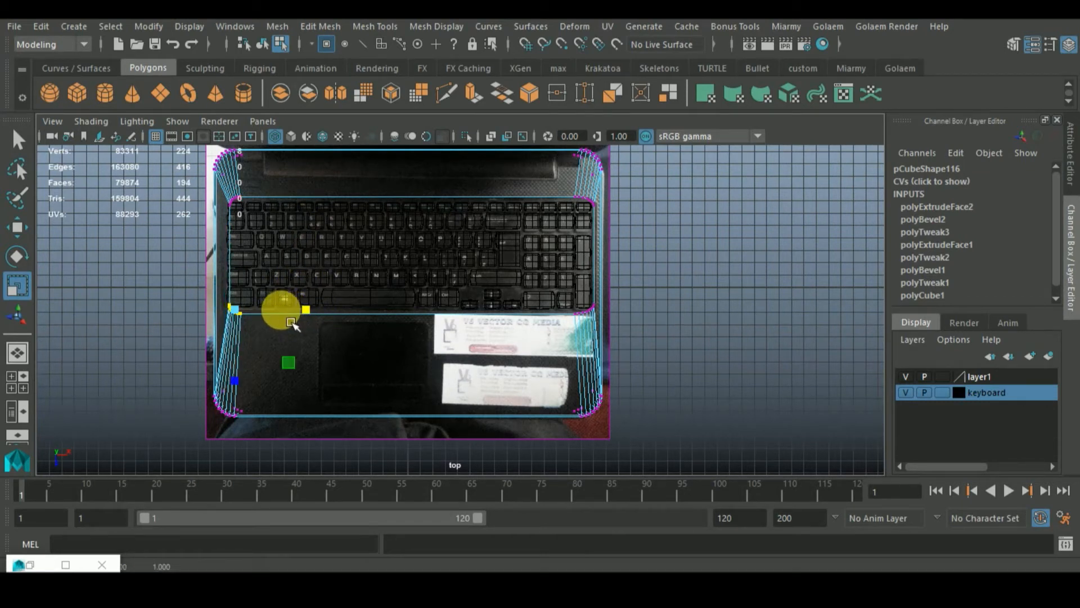
drag(289, 320, 637, 227)
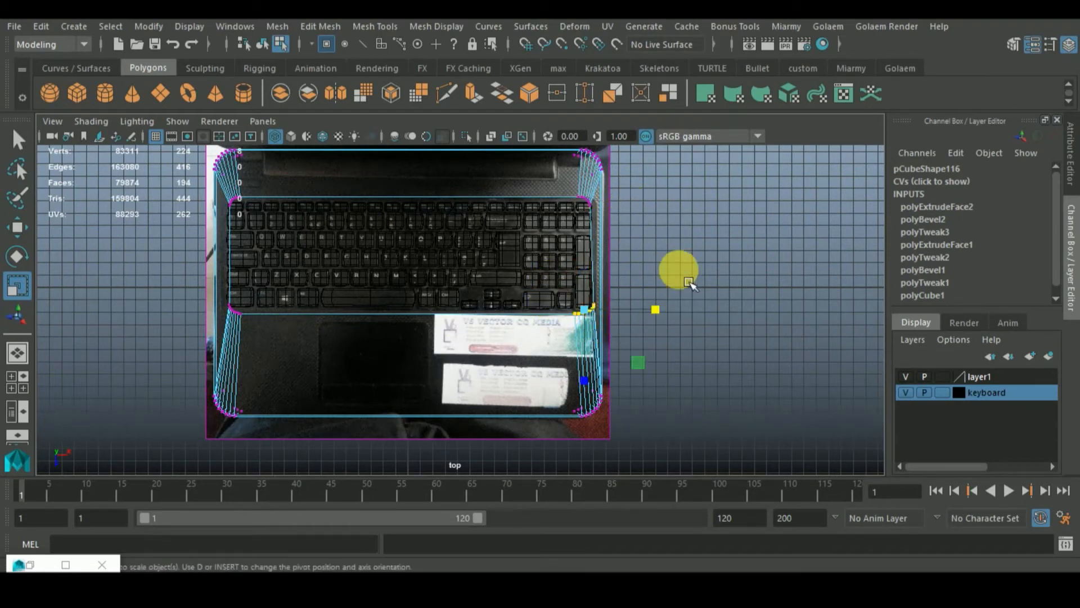
drag(688, 282, 623, 310)
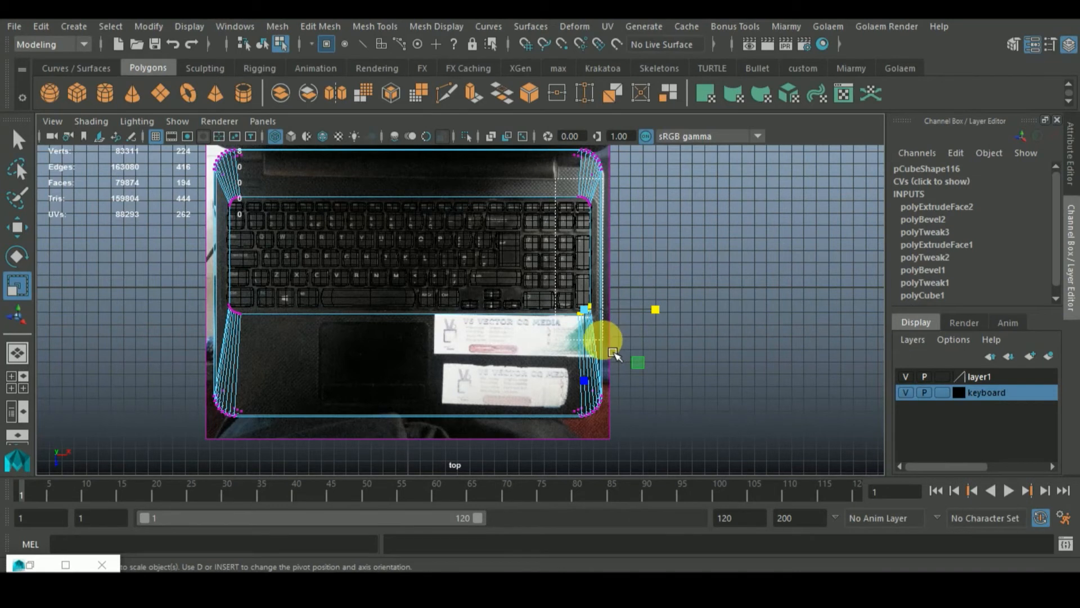
drag(613, 351, 682, 306)
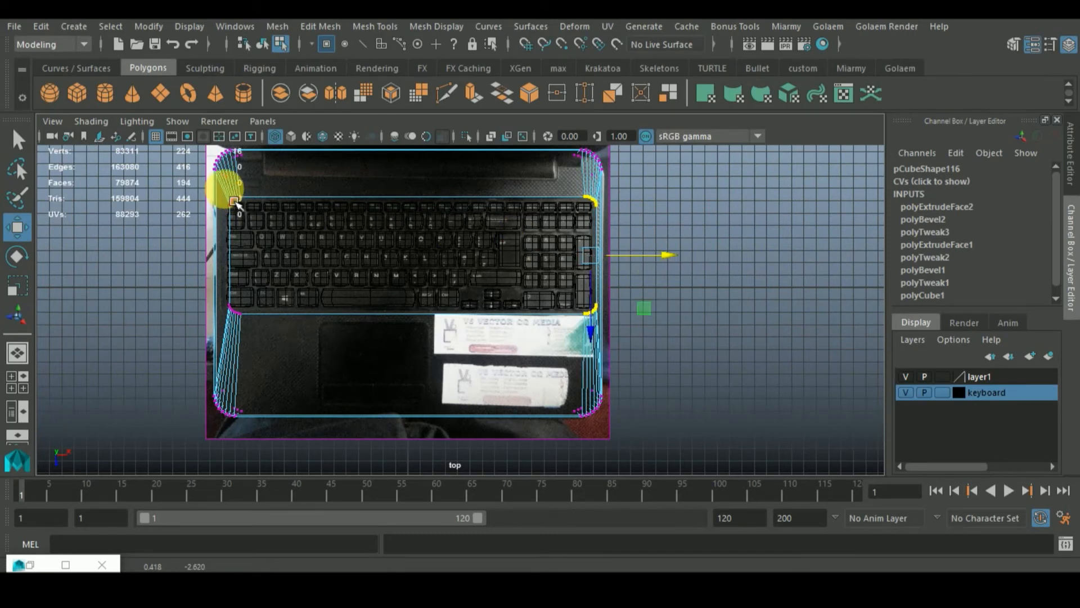
Align the right- and left-side vertices with the keyboard edges and switch selection mode back.
drag(231, 202, 355, 268)
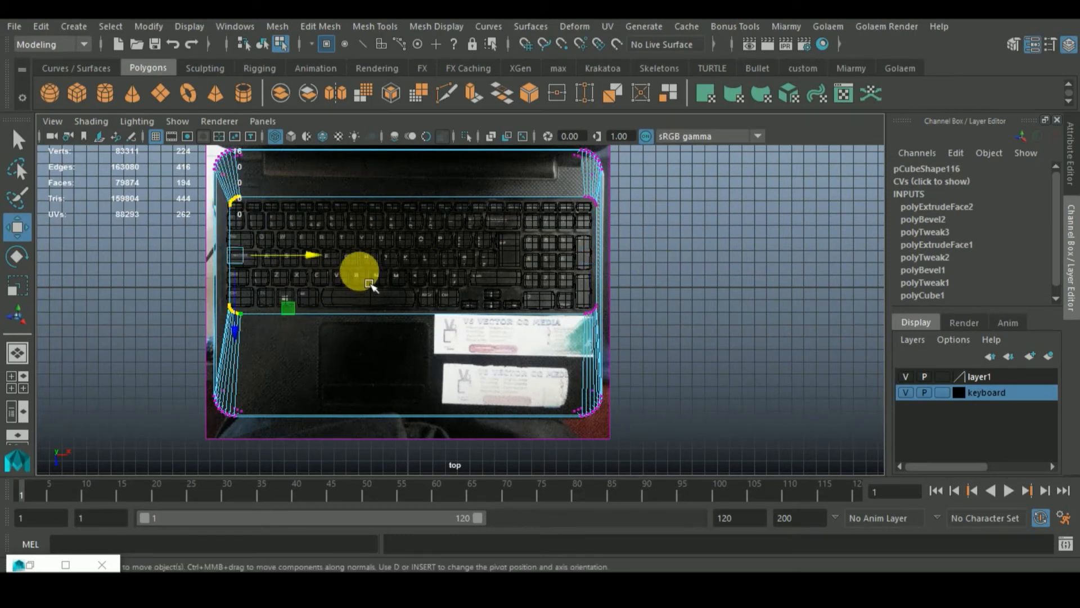
drag(369, 286, 324, 269)
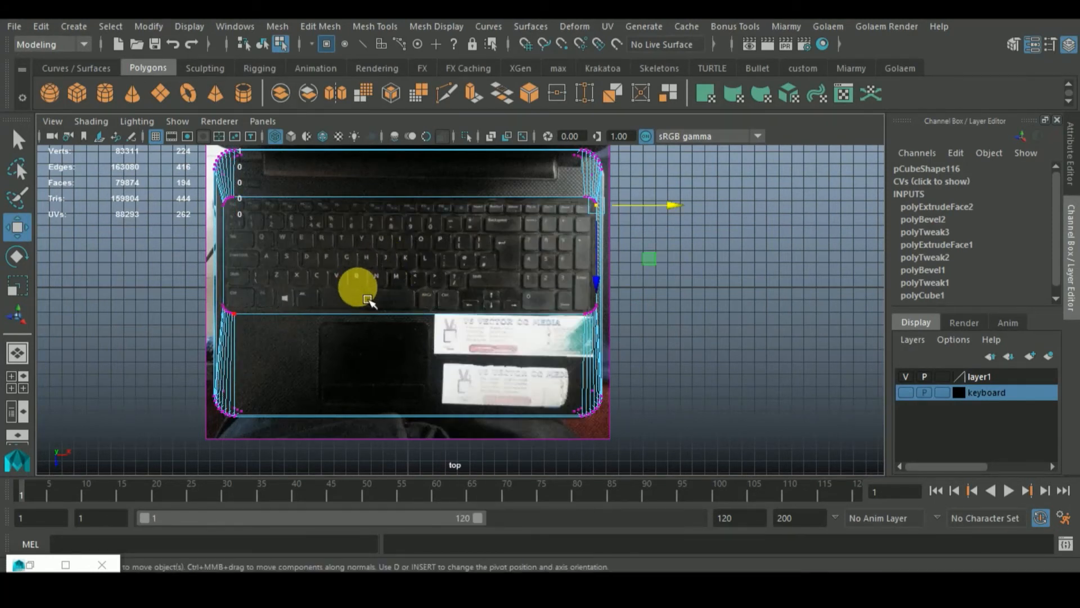
drag(361, 288, 549, 269)
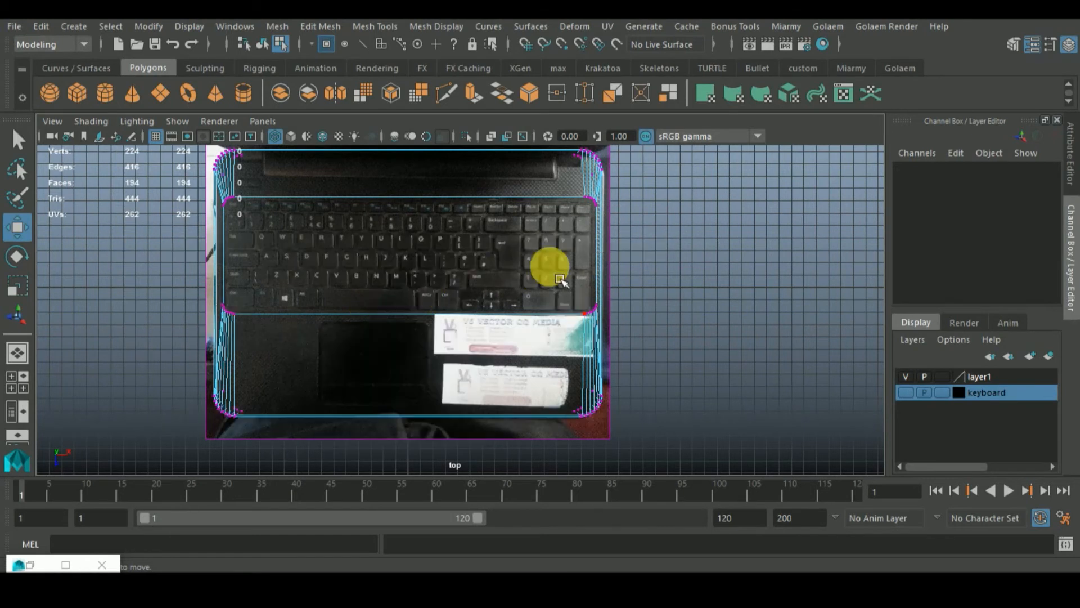
right_click(560, 279)
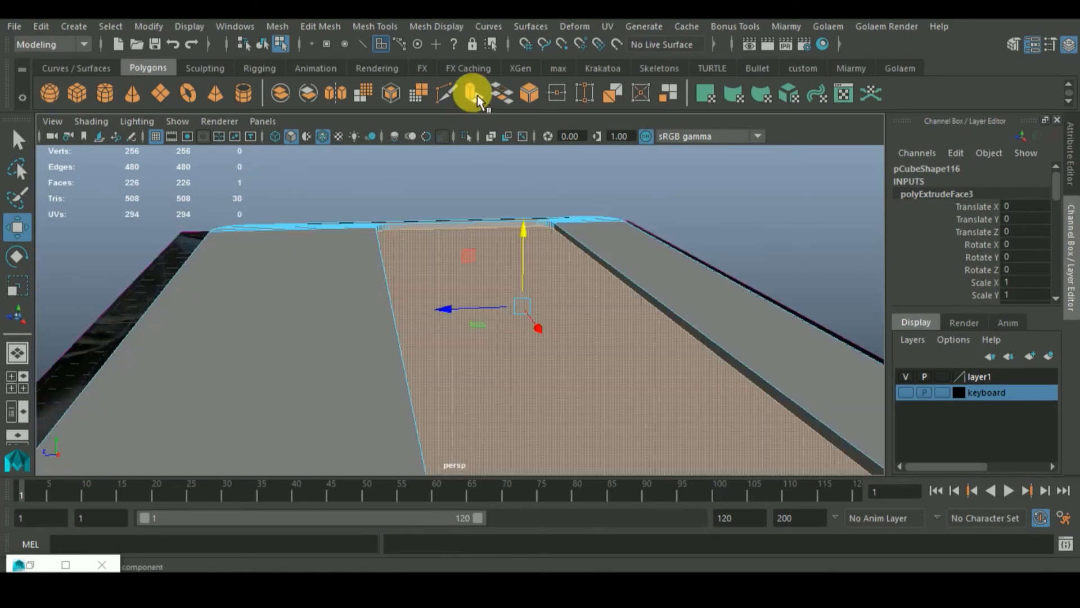
Extrude the keyboard-area face twice more to step the recess into the slab.
click(468, 93)
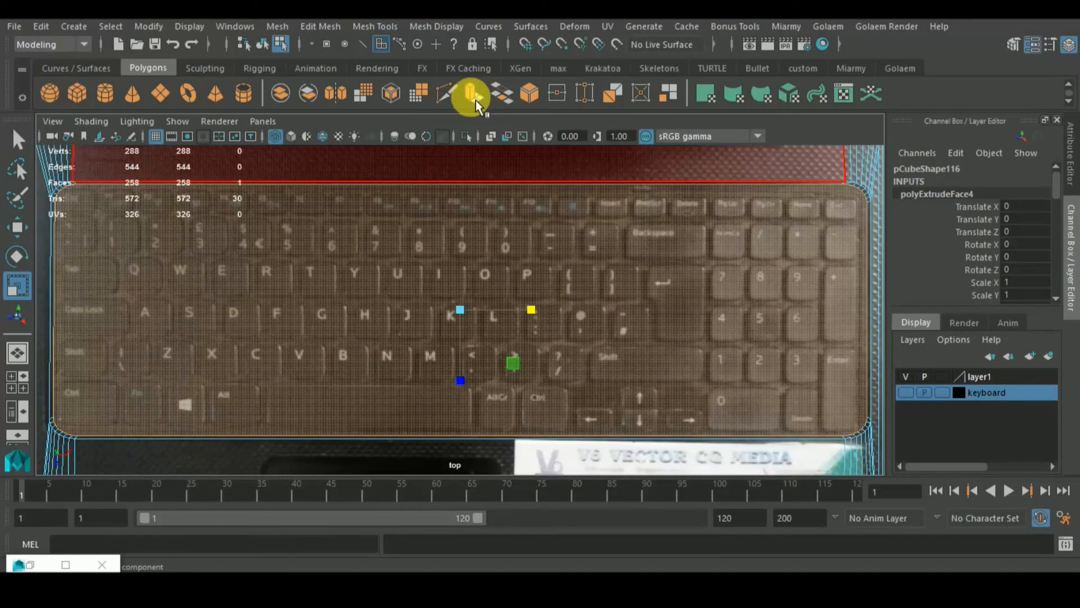
click(471, 93)
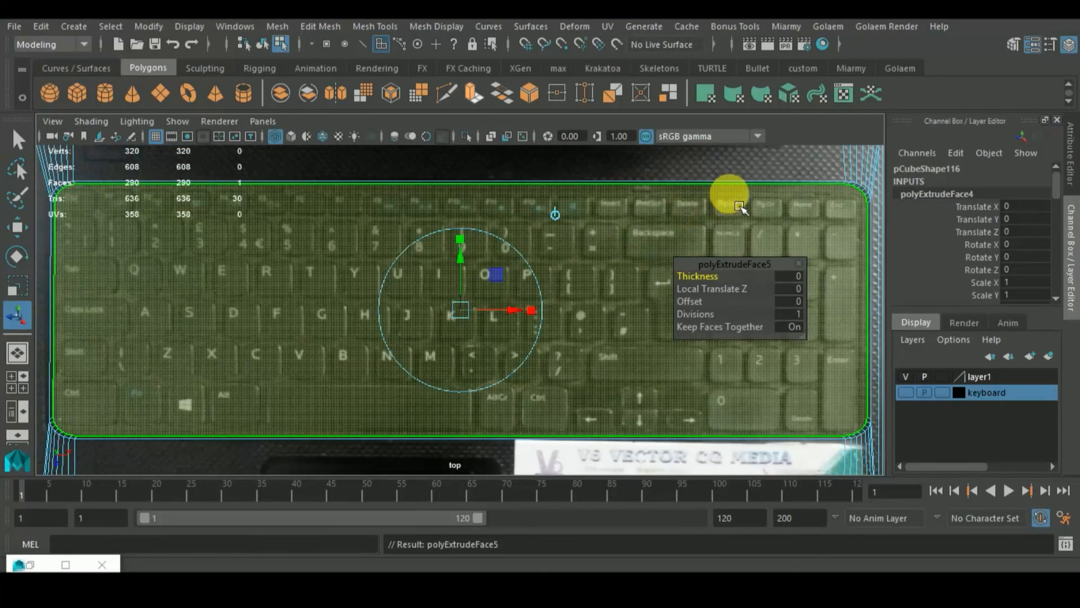